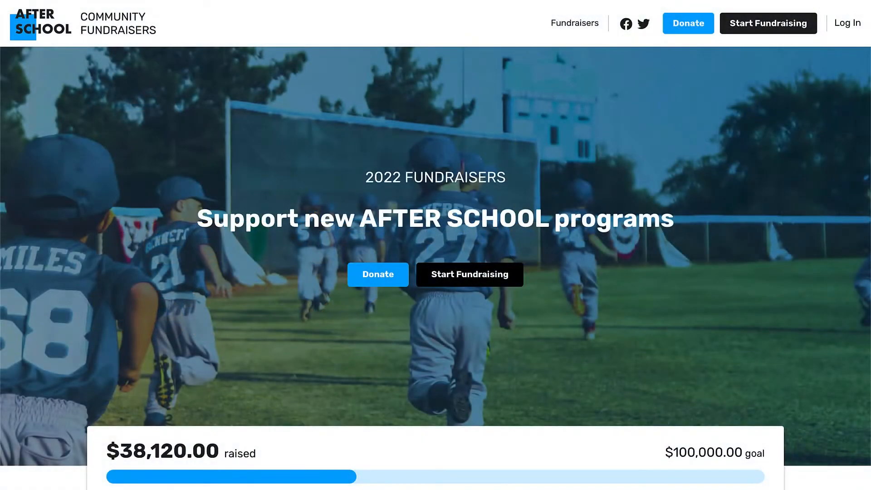
pyautogui.moveTo(676, 175)
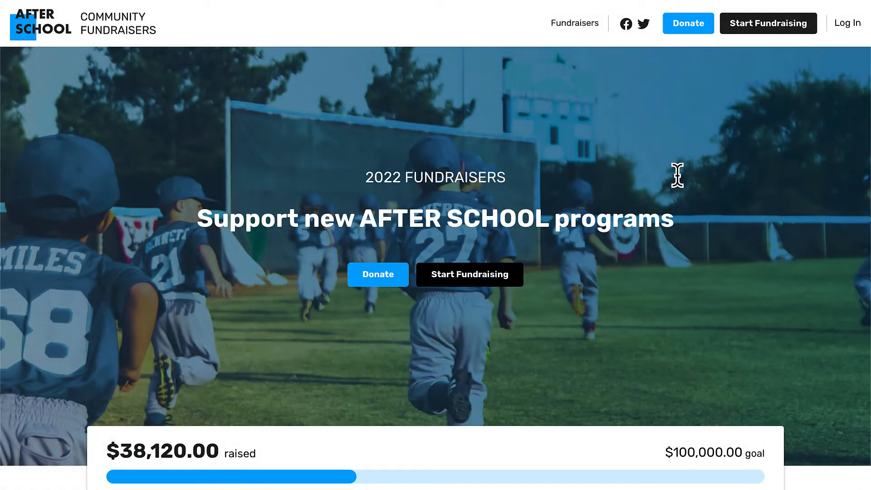
# Step: Browse an existing campaign's individual fundraisers and return to its home page for reference
pyautogui.scroll(-3)
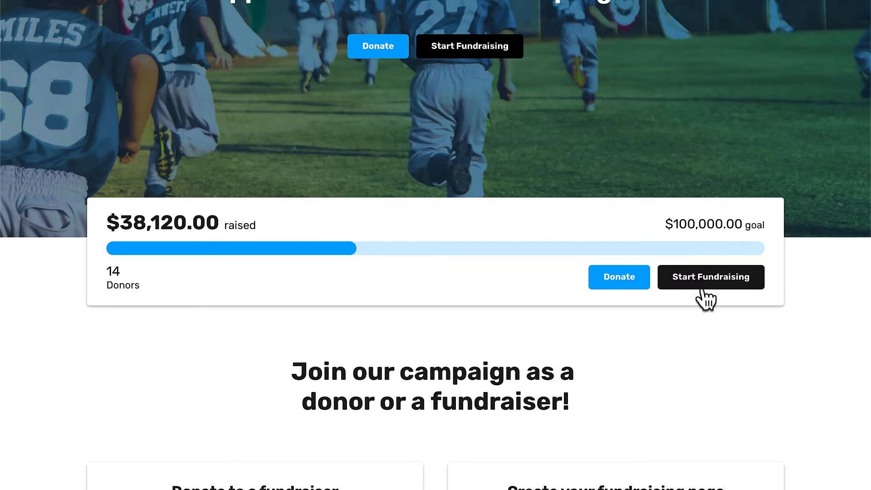
pyautogui.scroll(-3)
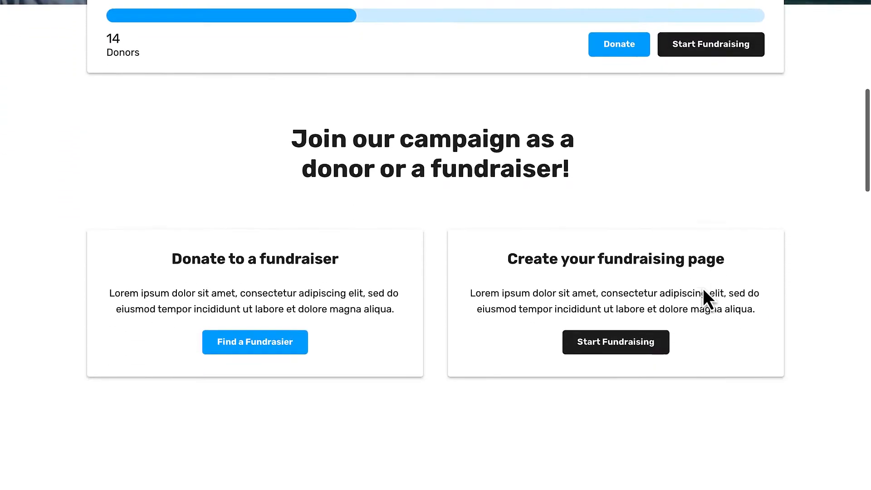
pyautogui.scroll(-3)
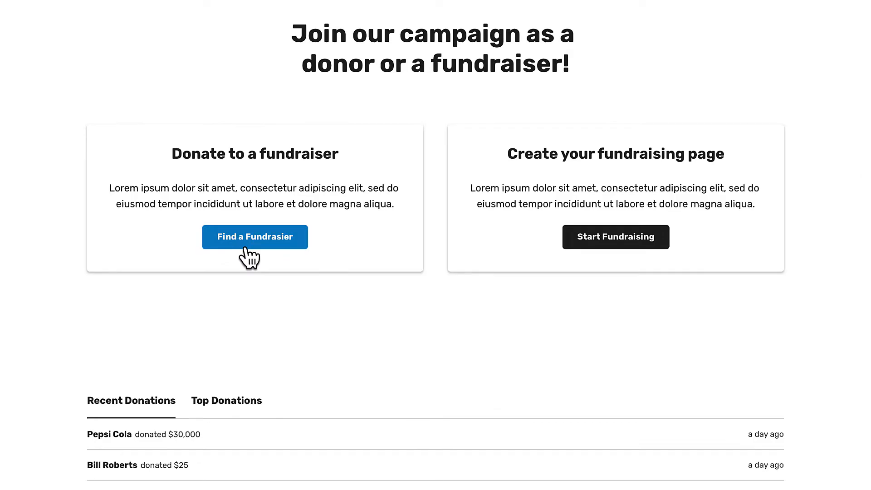
pyautogui.click(255, 237)
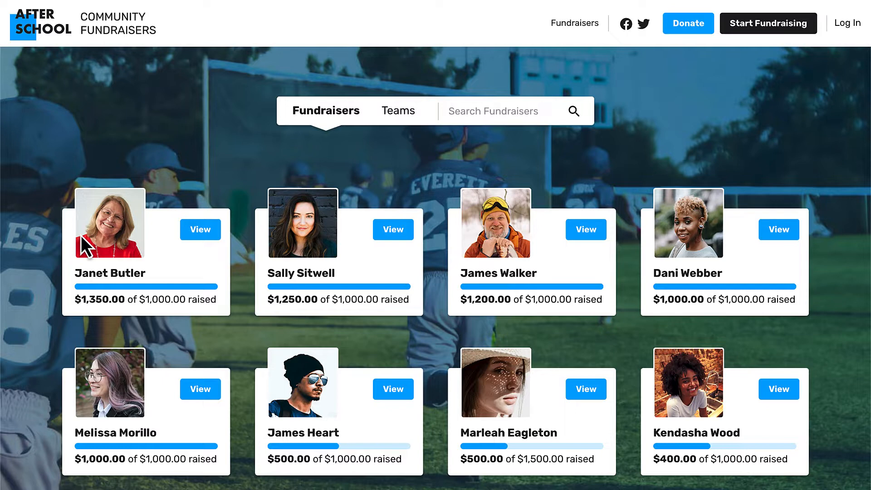
pyautogui.moveTo(114, 325)
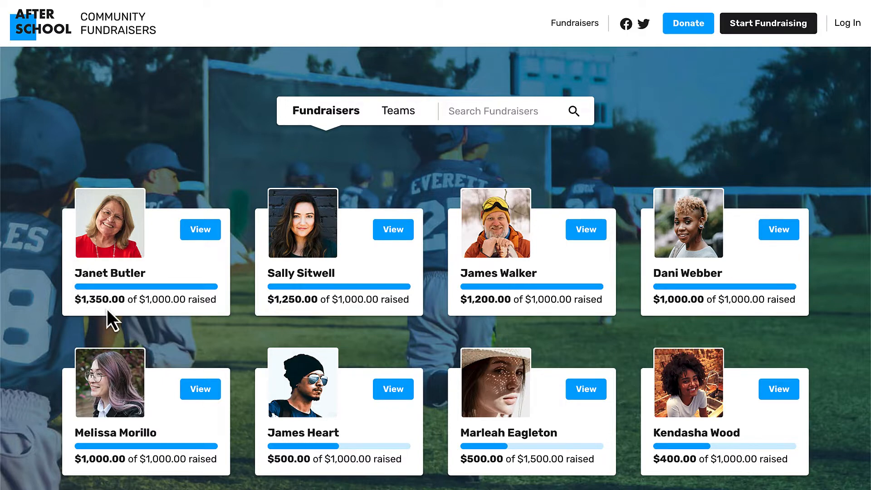
pyautogui.moveTo(152, 325)
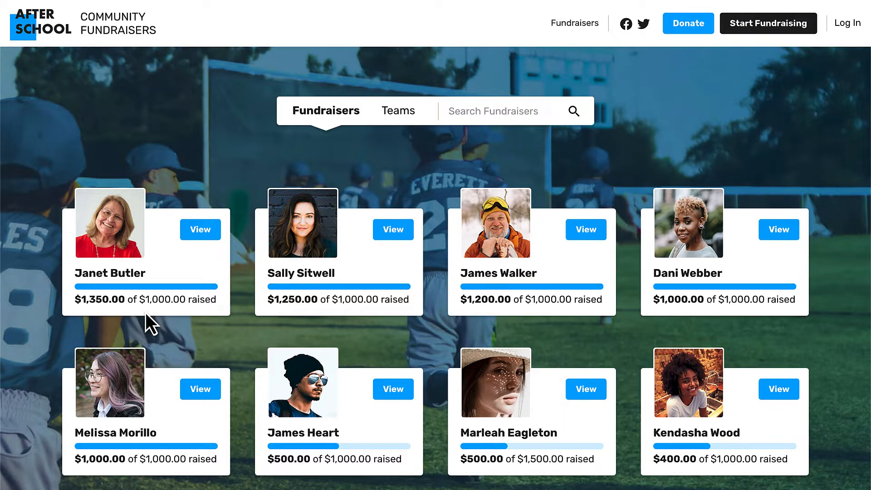
pyautogui.moveTo(81, 122)
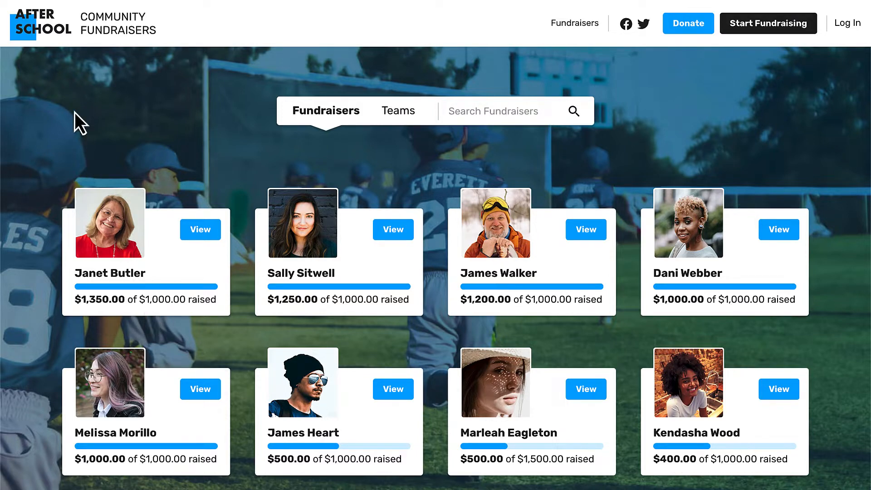
pyautogui.click(40, 24)
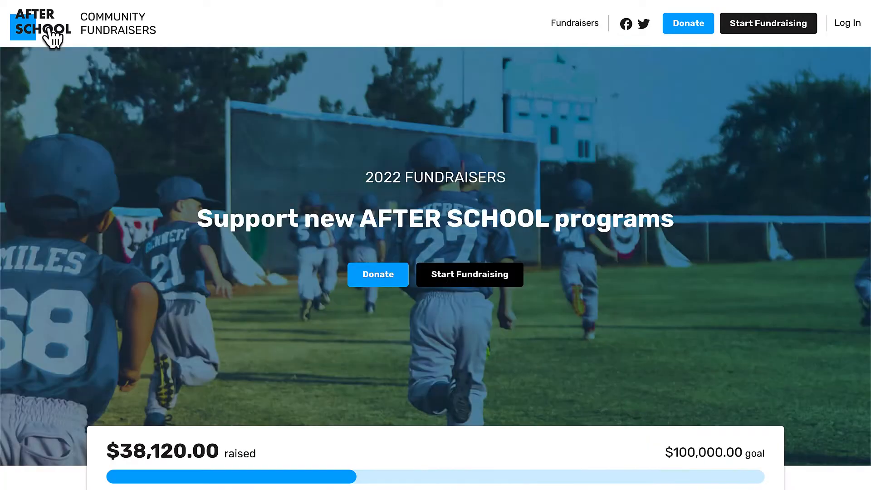
pyautogui.scroll(-3)
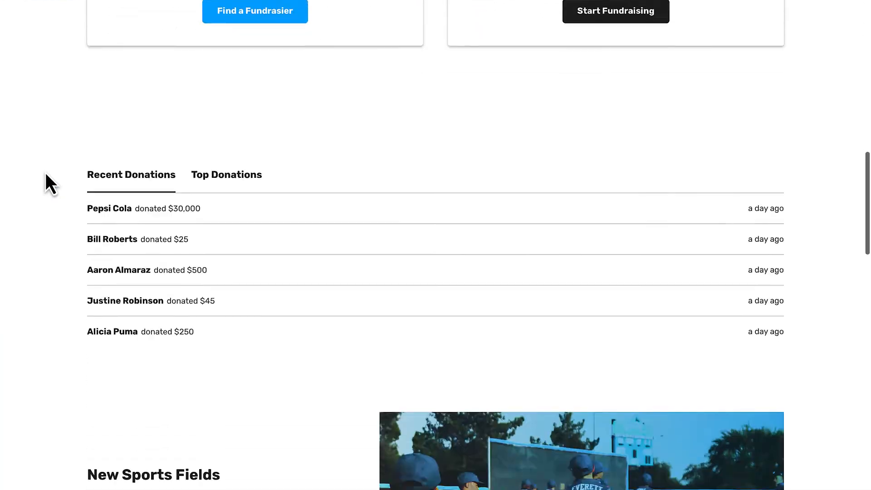
pyautogui.scroll(-3)
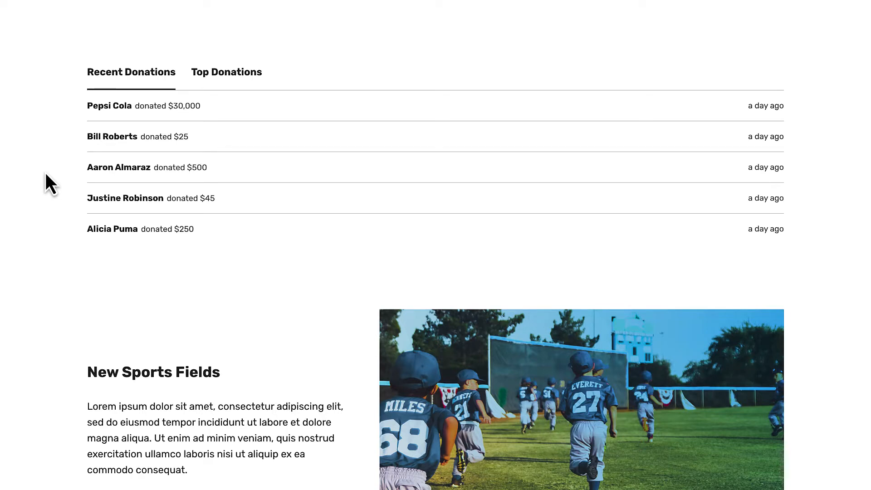
pyautogui.scroll(3)
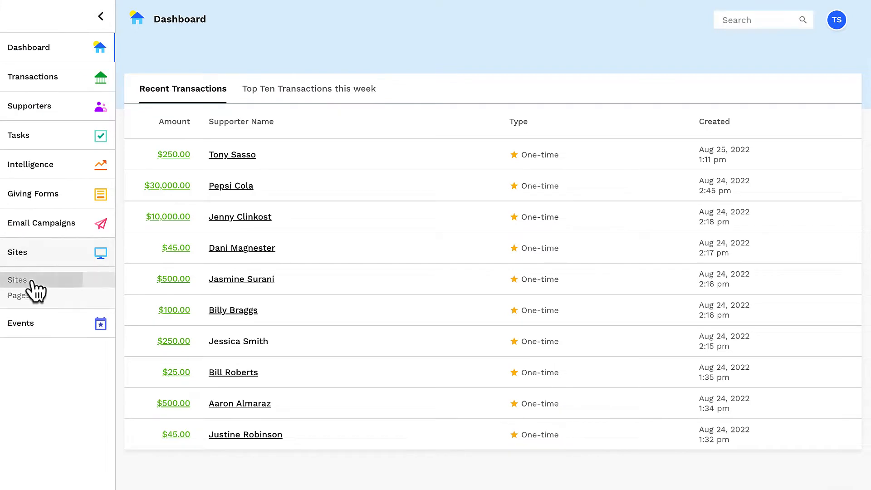
# Step: Start a new campaign site named Tree Planting with a $100,000 goal at the tree-planting address
pyautogui.click(17, 279)
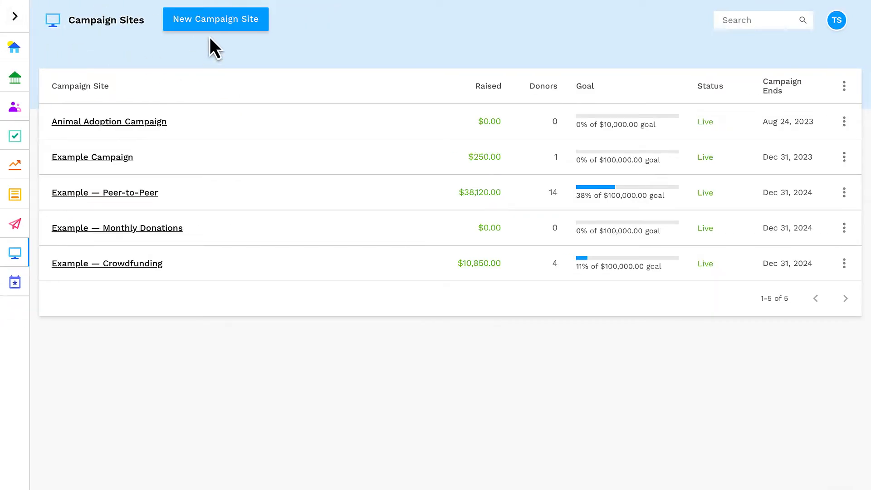
pyautogui.click(215, 19)
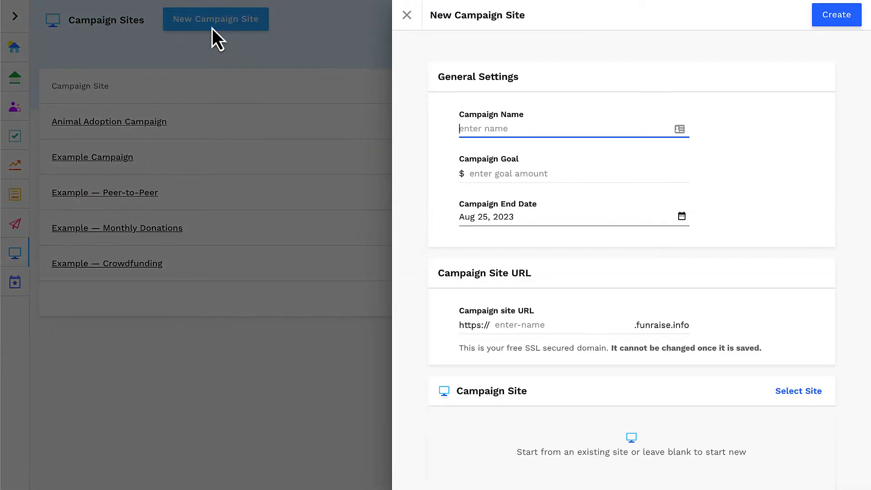
pyautogui.write('Tree Planting')
pyautogui.click(574, 174)
pyautogui.write('100000')
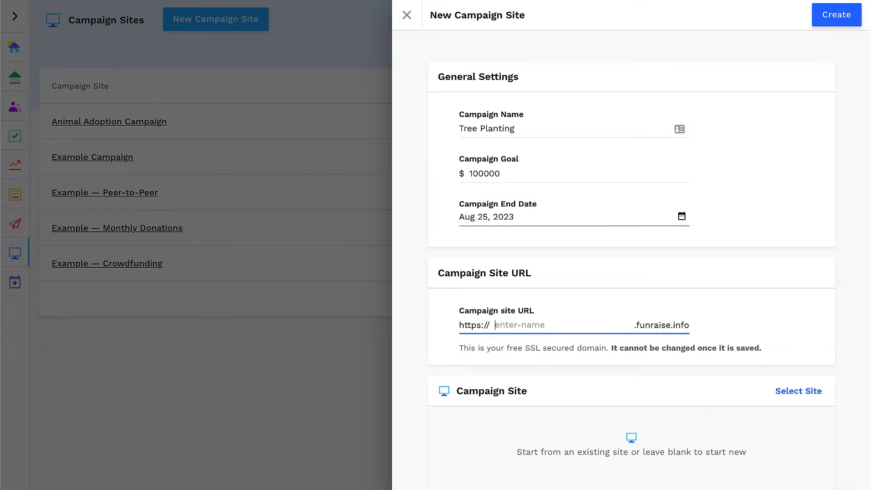
pyautogui.write('tree-planting')
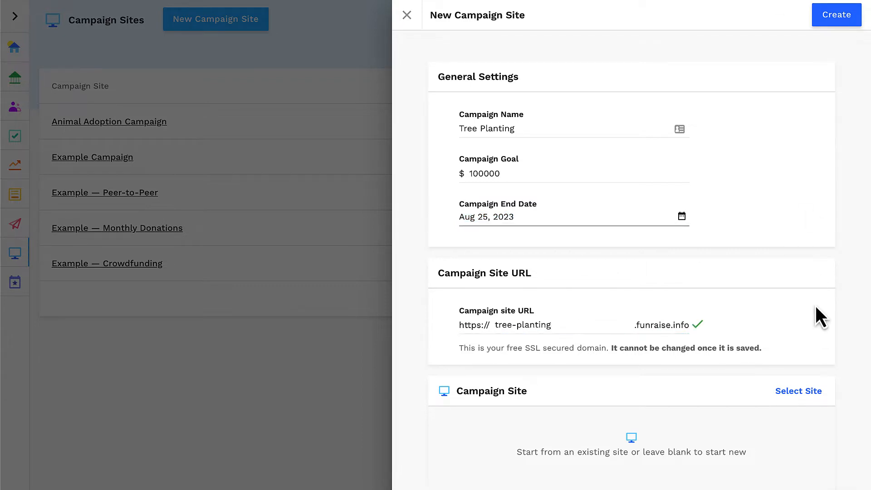
pyautogui.scroll(-3)
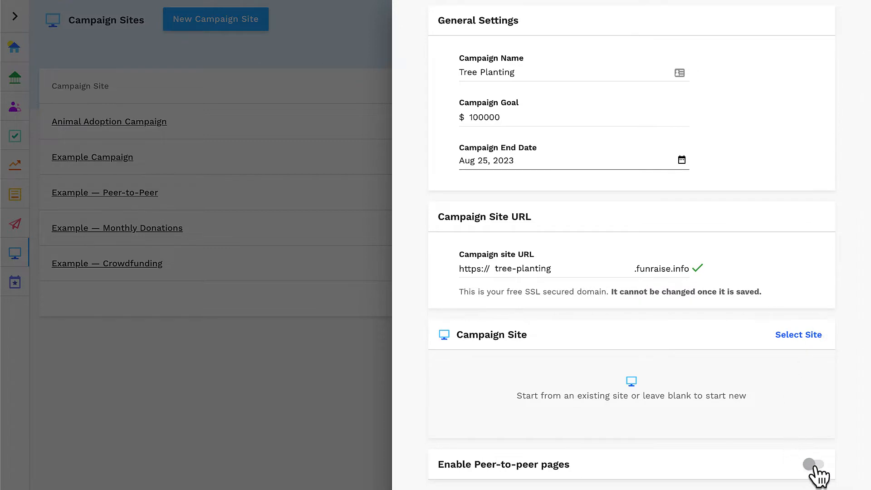
# Step: Enable peer-to-peer pages and create the site, confirming the tree-planting address
pyautogui.click(812, 465)
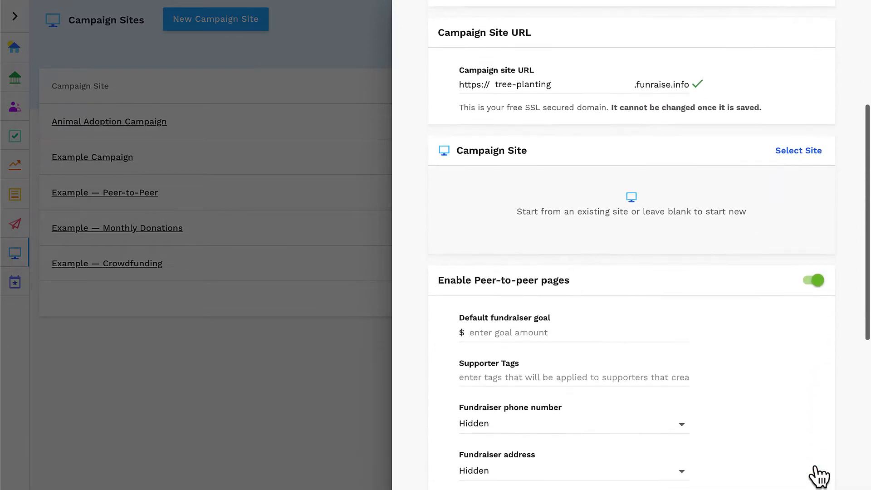
pyautogui.scroll(-3)
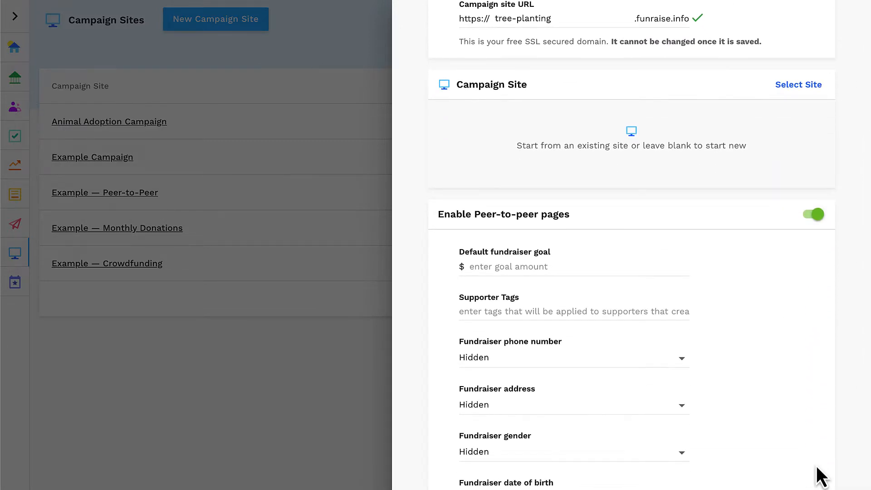
pyautogui.scroll(3)
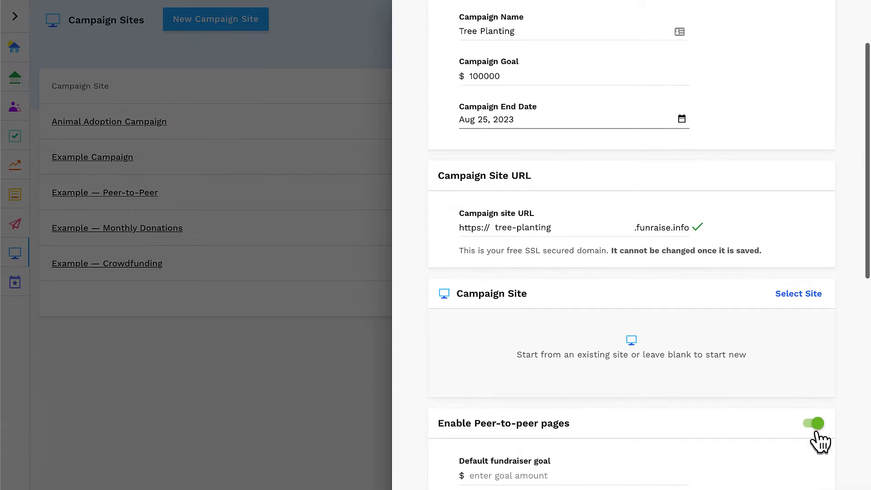
pyautogui.click(813, 423)
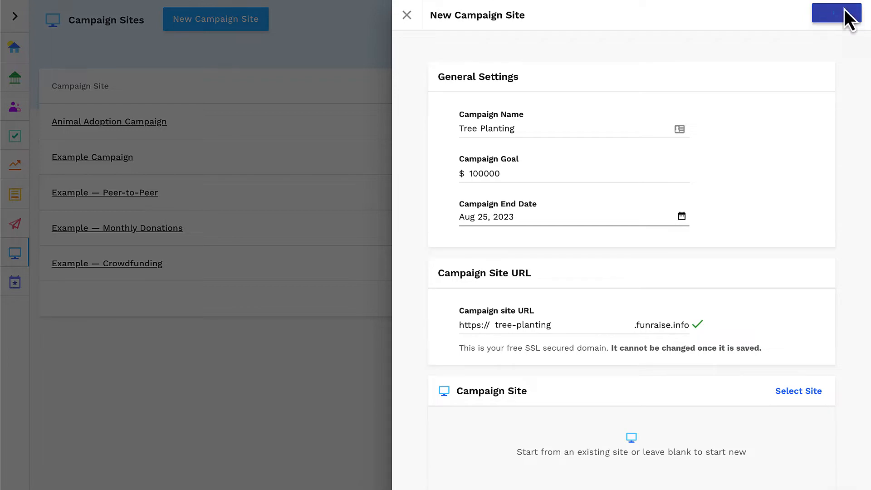
pyautogui.click(836, 13)
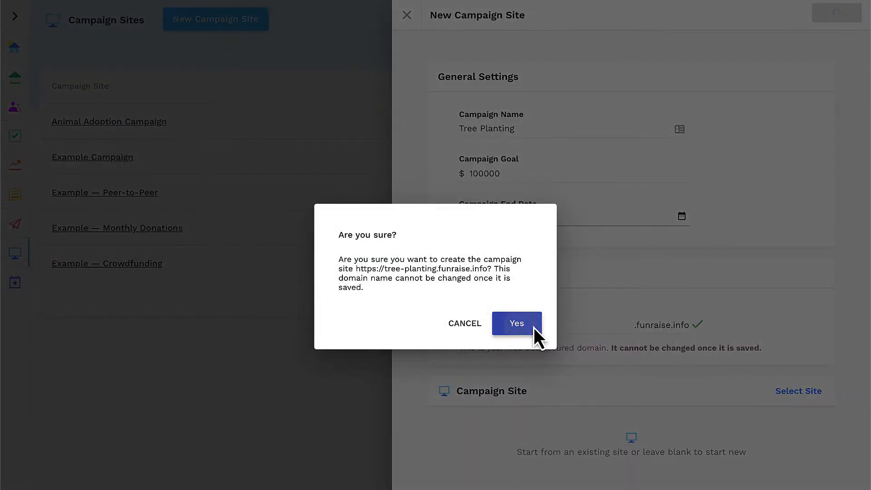
pyautogui.click(515, 323)
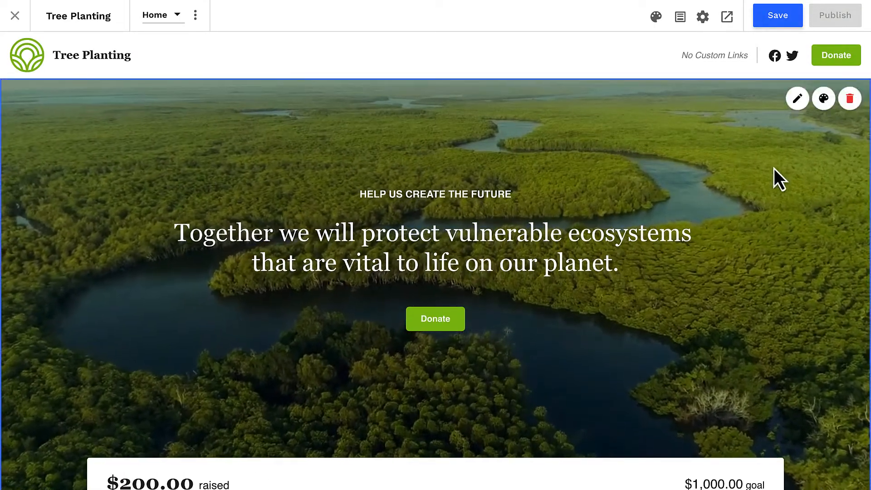
pyautogui.moveTo(702, 17)
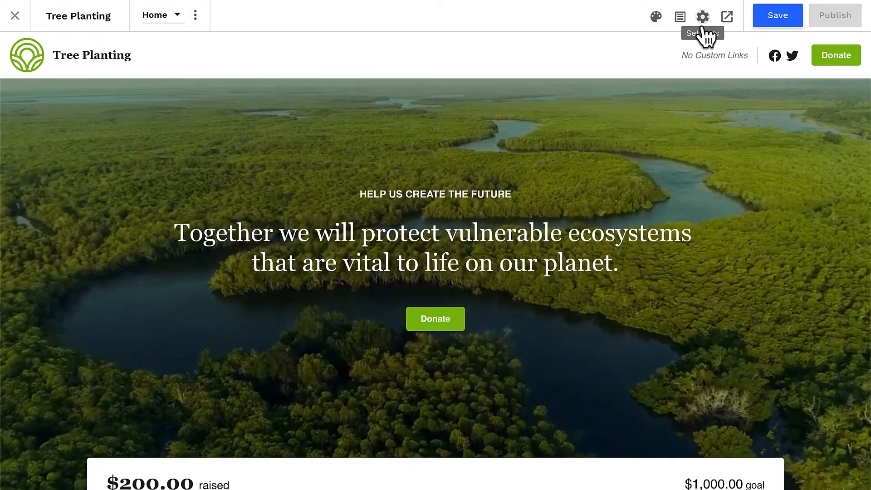
# Step: Show the Tree Planting site's settings at the Peer-To-Peer section
pyautogui.click(703, 17)
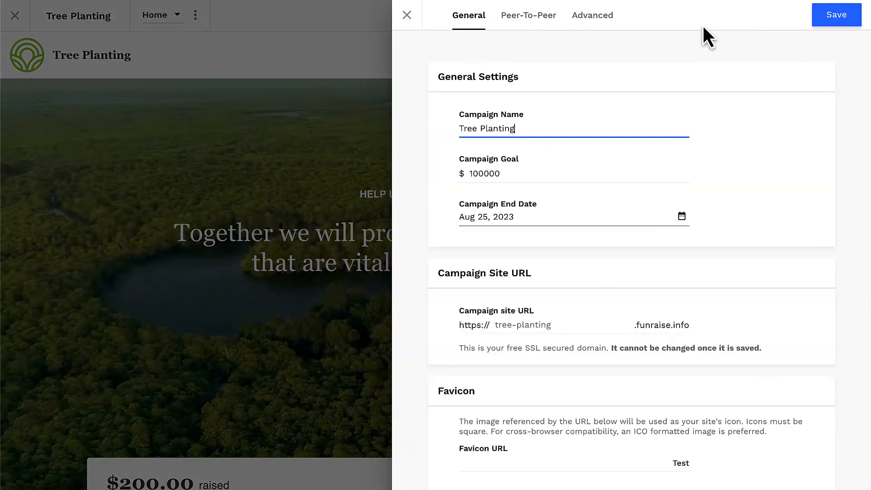
pyautogui.moveTo(528, 16)
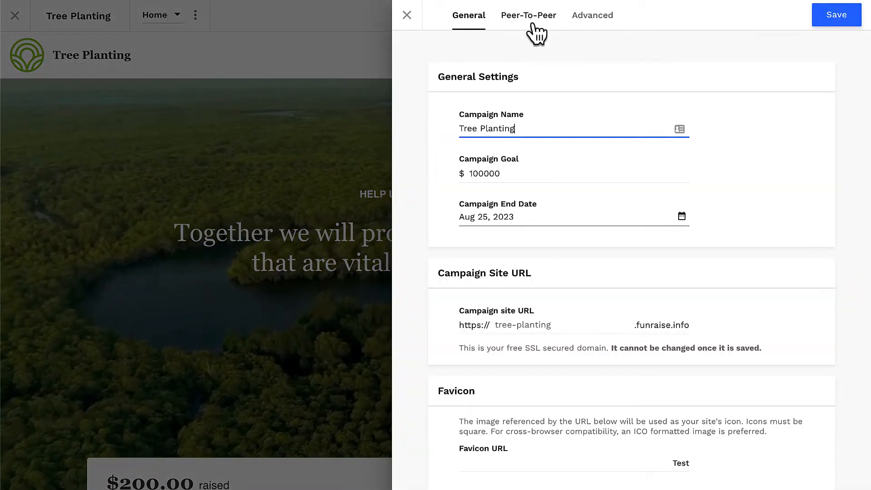
pyautogui.click(528, 16)
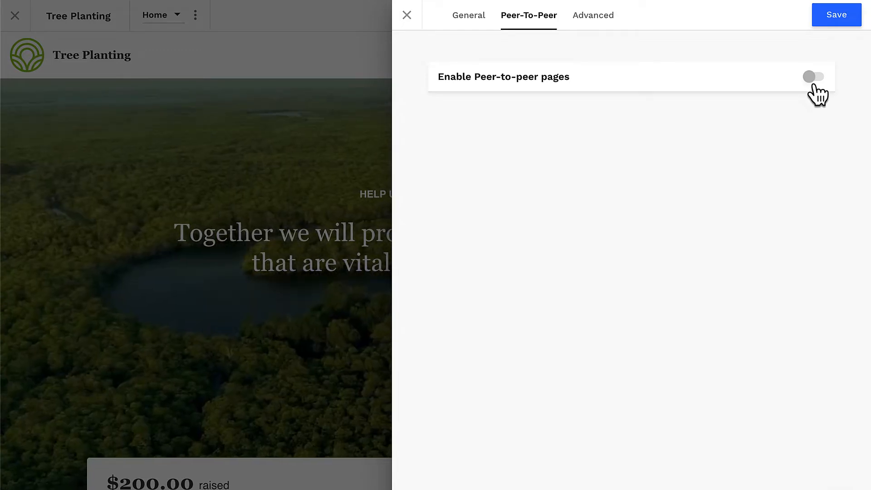
# Step: Turn on peer-to-peer pages with a $1500 default fundraiser goal
pyautogui.click(813, 77)
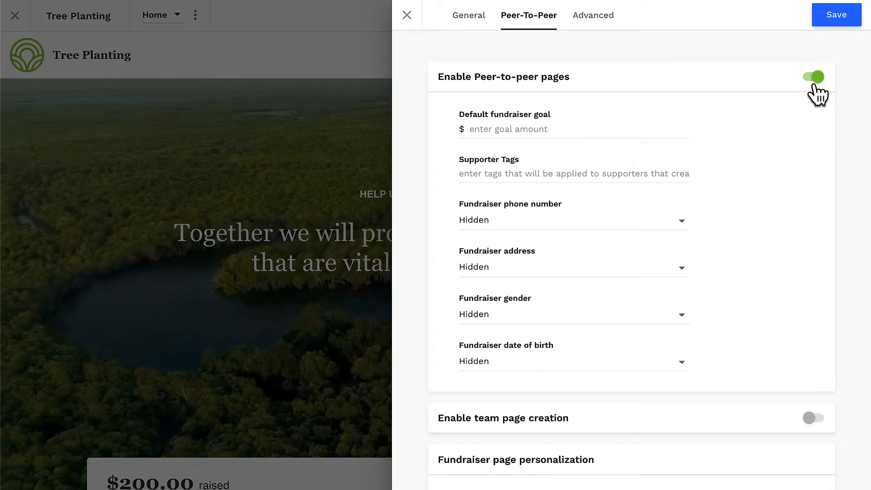
pyautogui.click(572, 129)
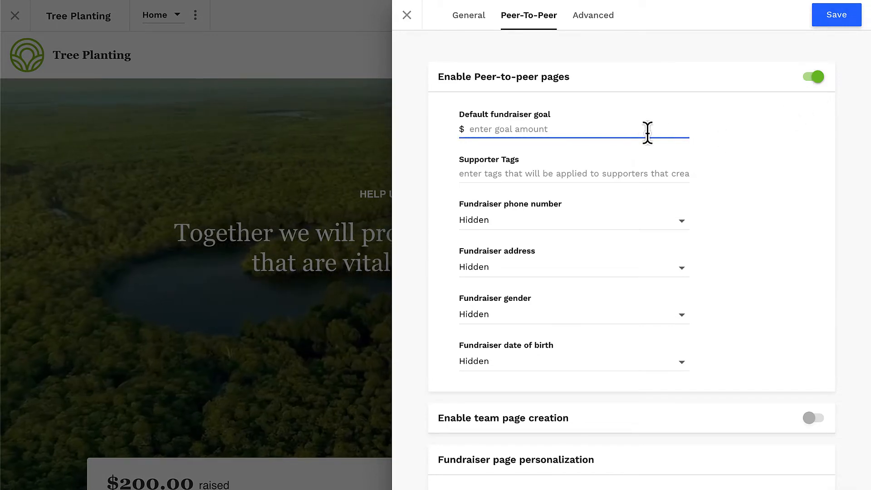
pyautogui.moveTo(782, 157)
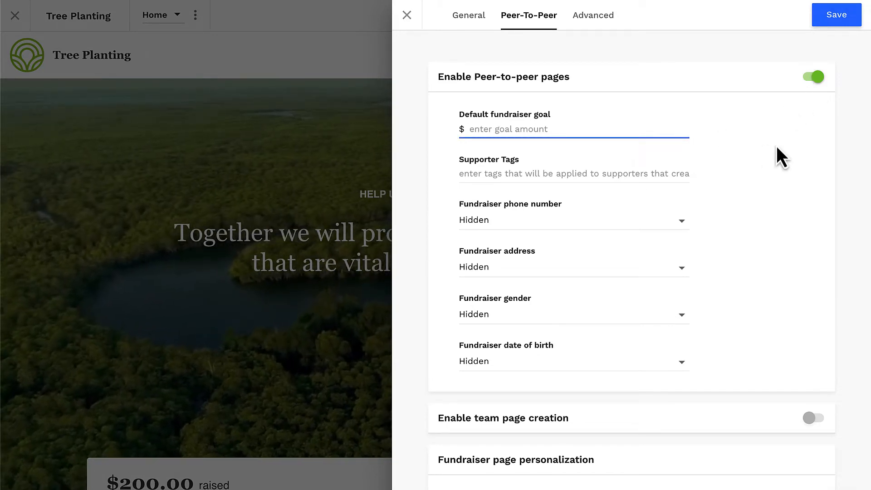
pyautogui.write('1')
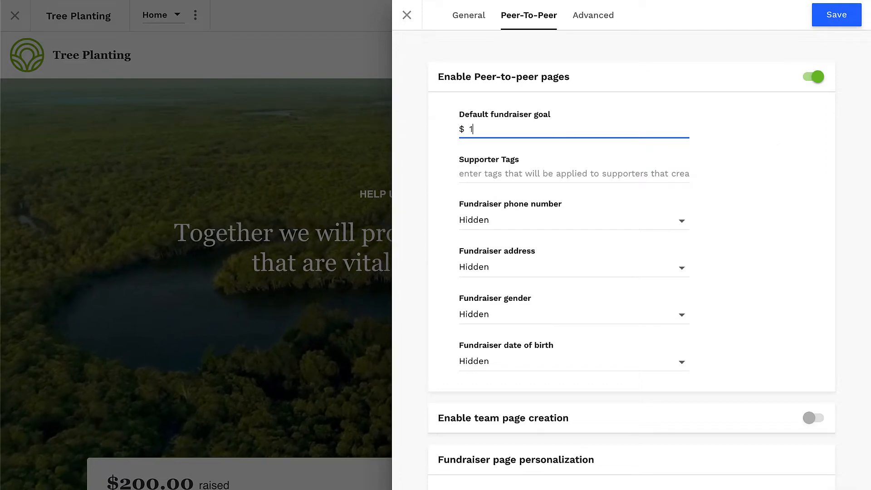
pyautogui.write('500')
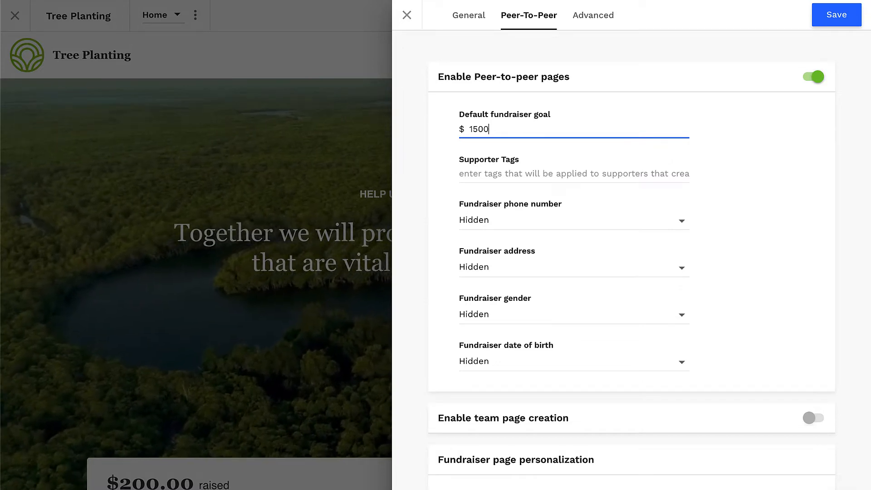
# Step: Enter #treeplanting_fundraiser as the supporter tag for peer-to-peer fundraisers
pyautogui.click(573, 173)
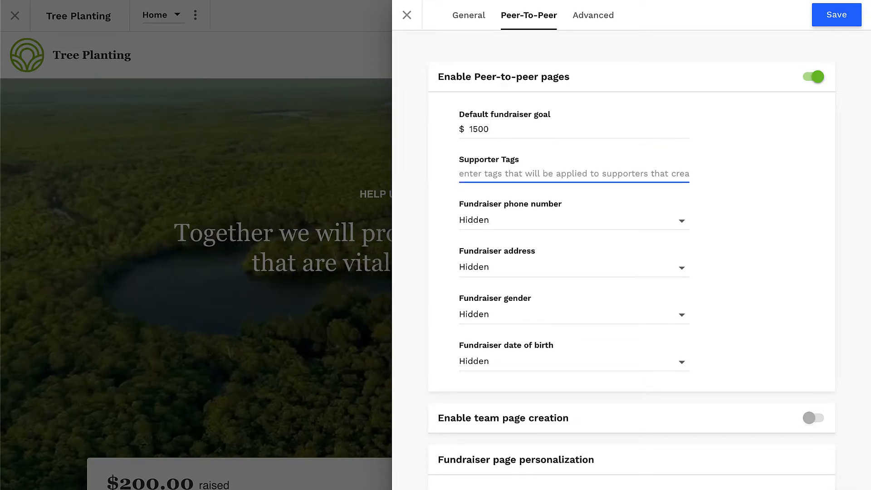
pyautogui.write('#tree')
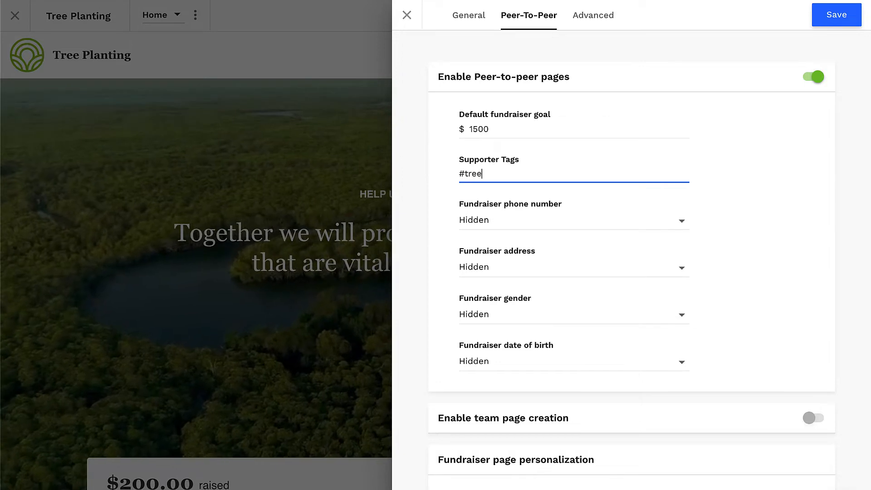
pyautogui.write('planting')
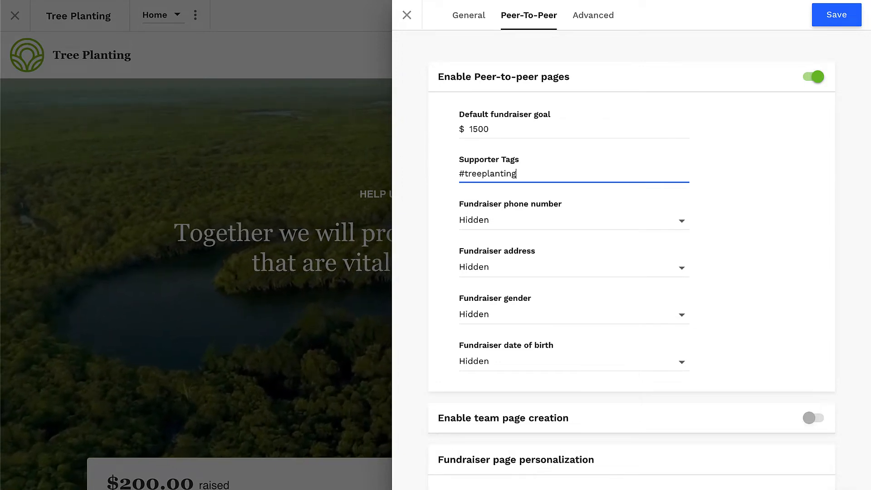
pyautogui.write('_fund')
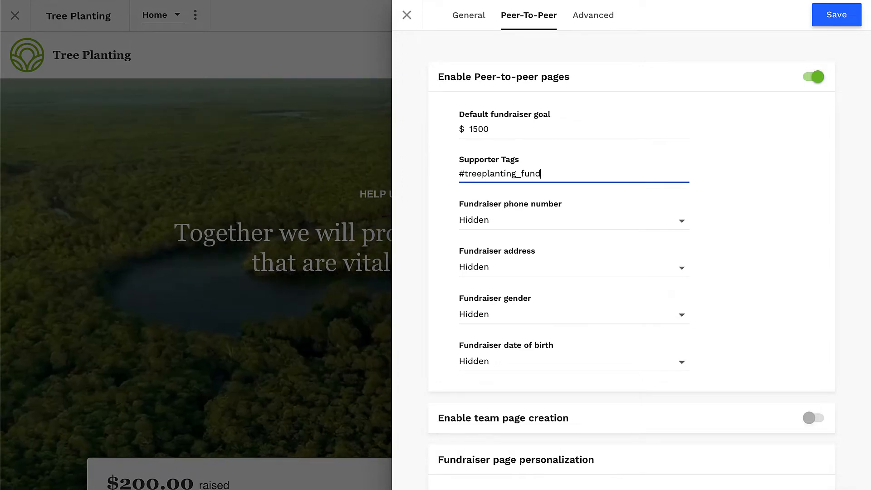
pyautogui.write('raiser')
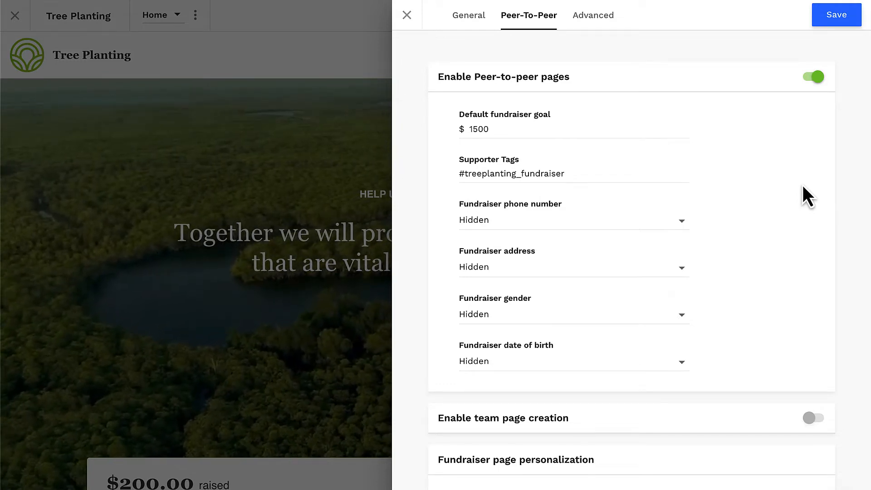
pyautogui.click(574, 220)
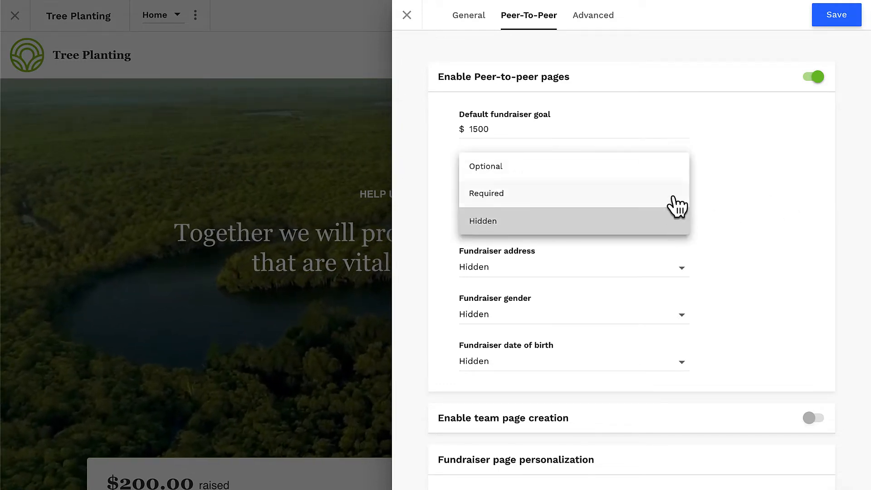
pyautogui.moveTo(744, 236)
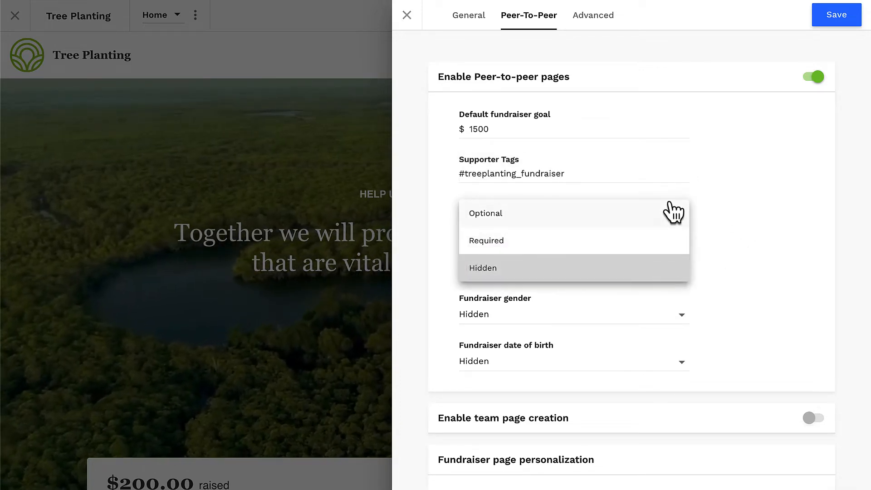
pyautogui.click(481, 267)
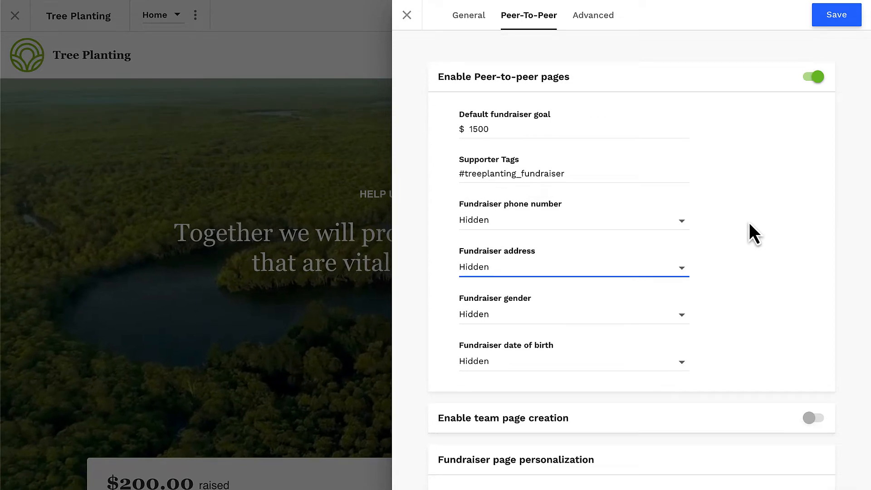
# Step: Turn on team page creation, fundraiser custom backgrounds and fundraiser media grids
pyautogui.scroll(-3)
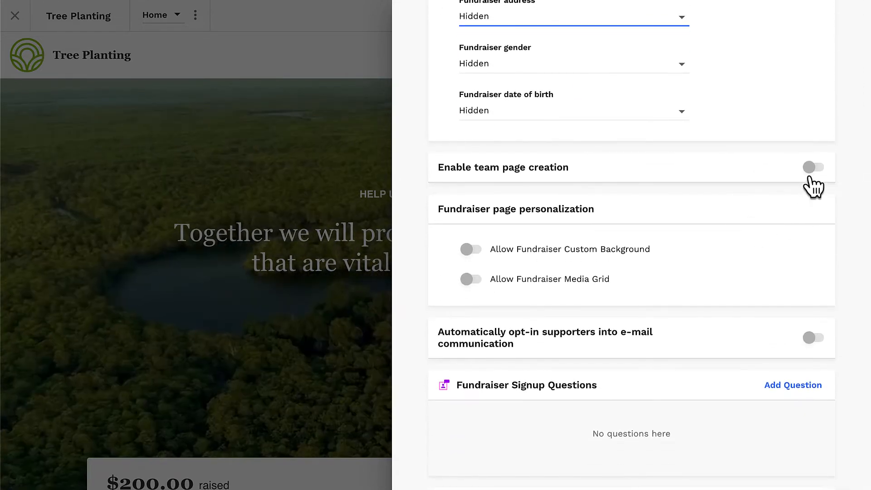
pyautogui.click(813, 167)
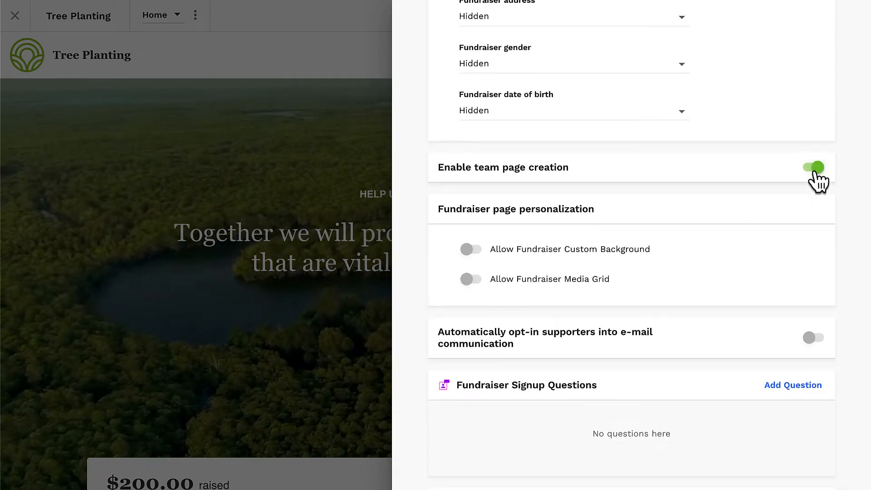
pyautogui.moveTo(817, 192)
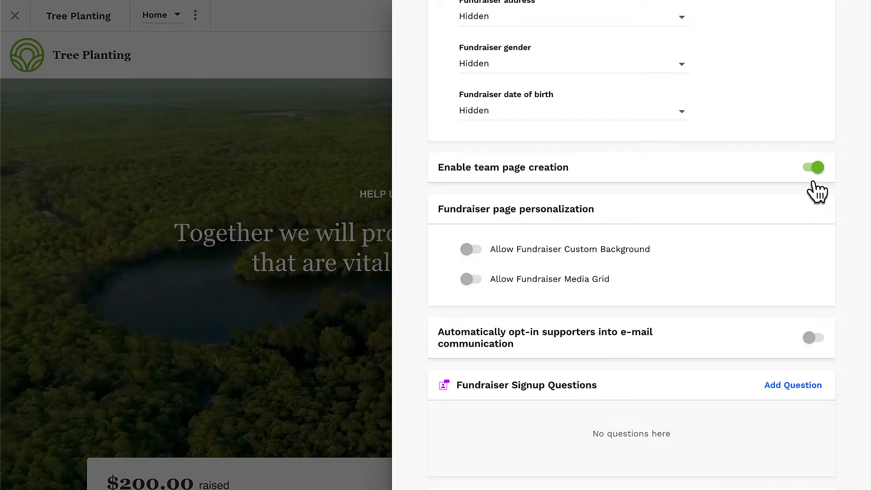
pyautogui.moveTo(807, 201)
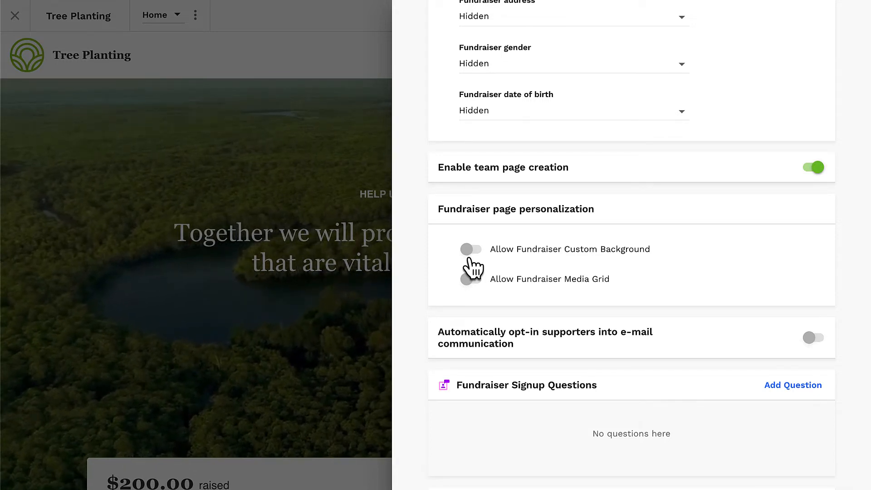
pyautogui.click(470, 249)
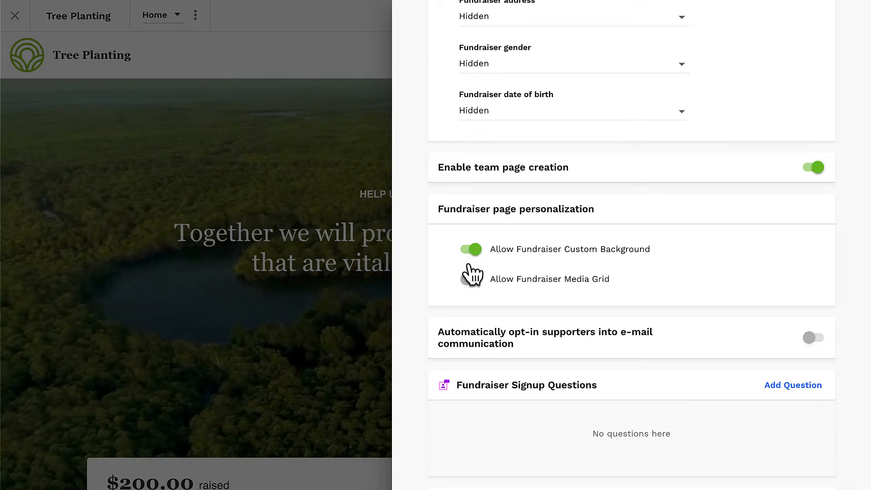
pyautogui.click(471, 279)
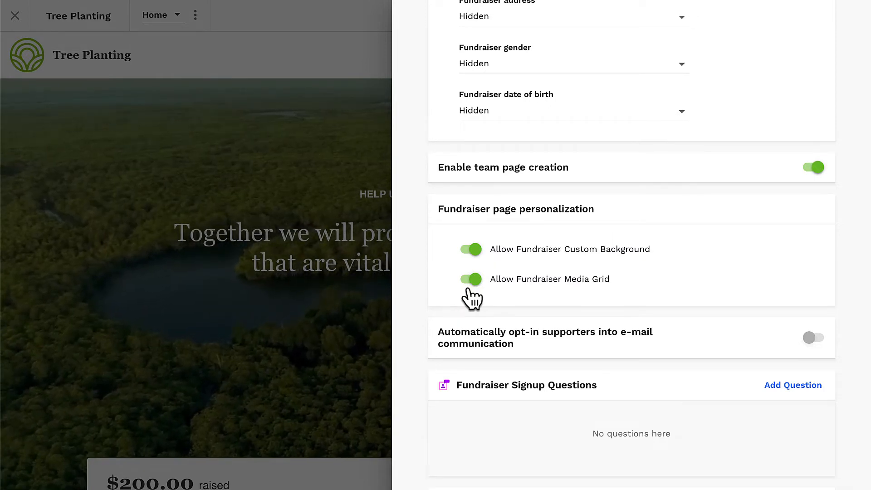
pyautogui.scroll(-3)
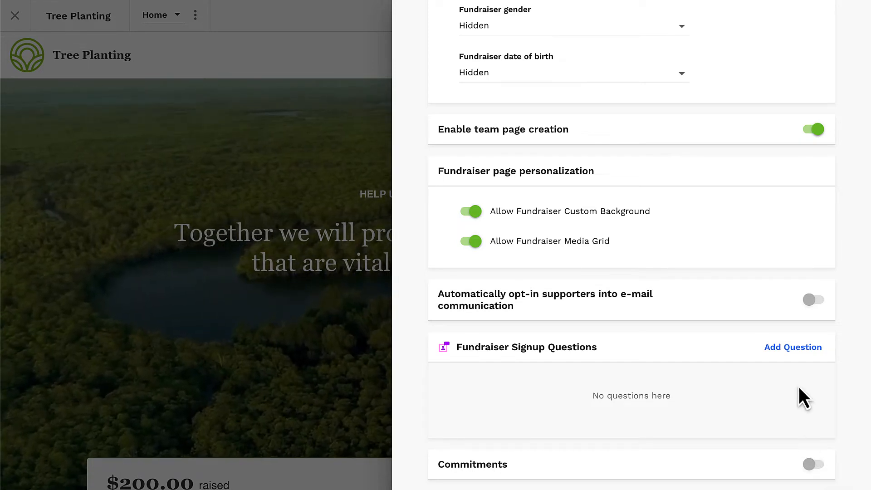
# Step: Add Shirt Size from the question list to the fundraiser signup questions
pyautogui.click(793, 347)
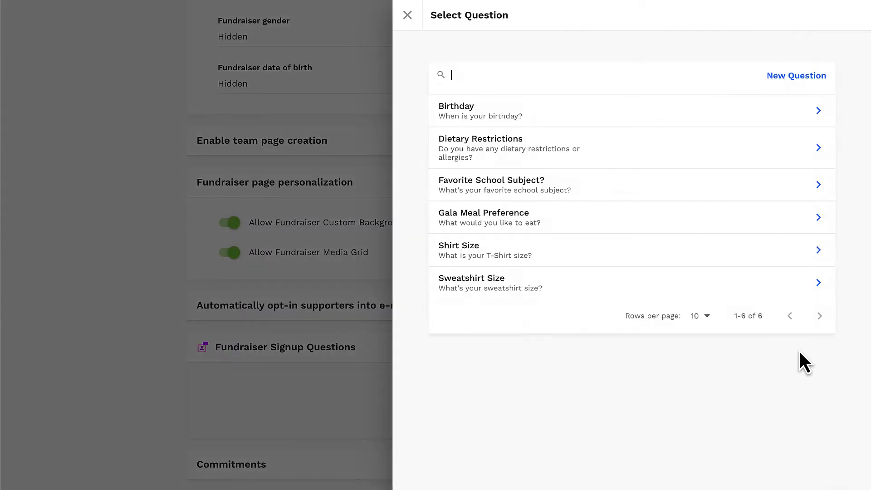
pyautogui.moveTo(783, 262)
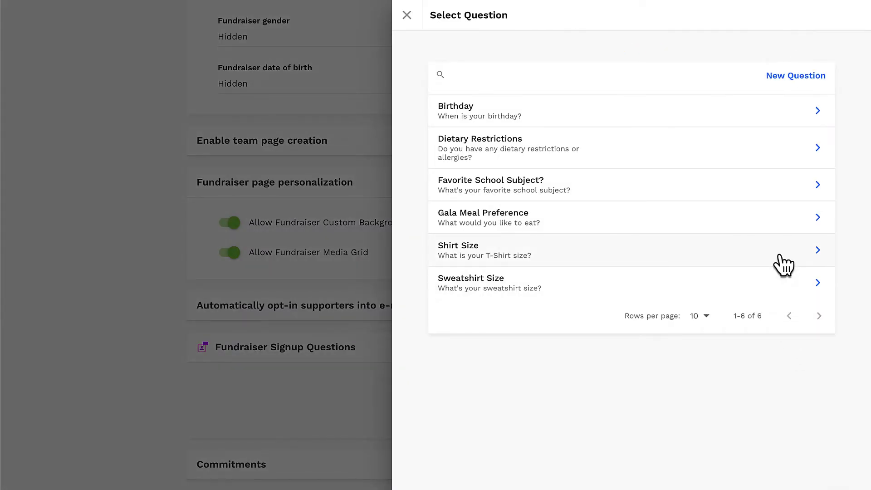
pyautogui.click(611, 250)
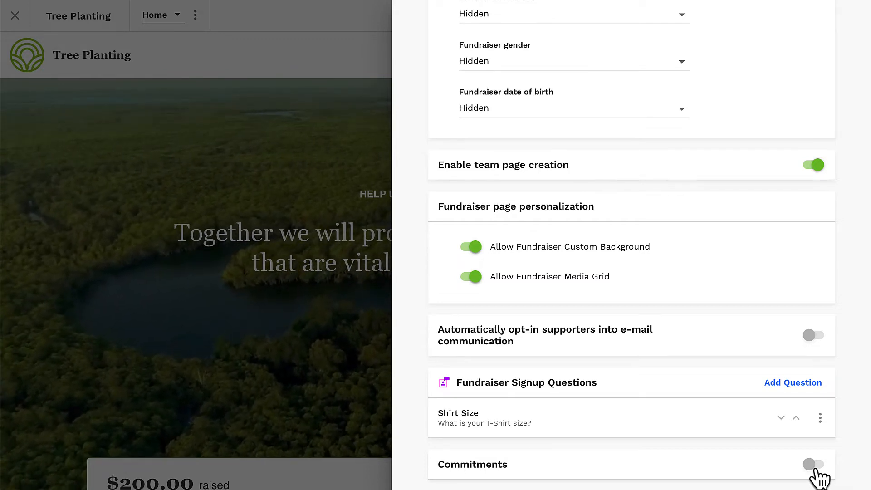
# Step: Try the Commitments option, inspecting its amount and due-date calendar, and leave it off
pyautogui.click(813, 464)
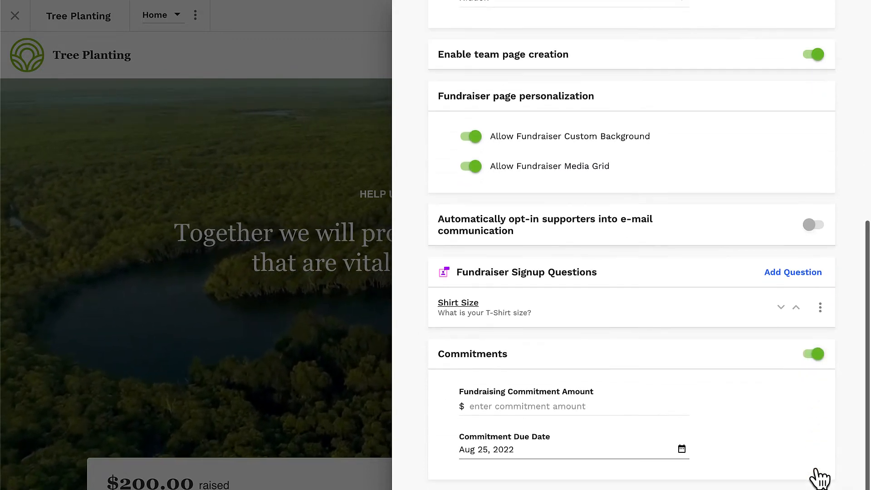
pyautogui.moveTo(825, 414)
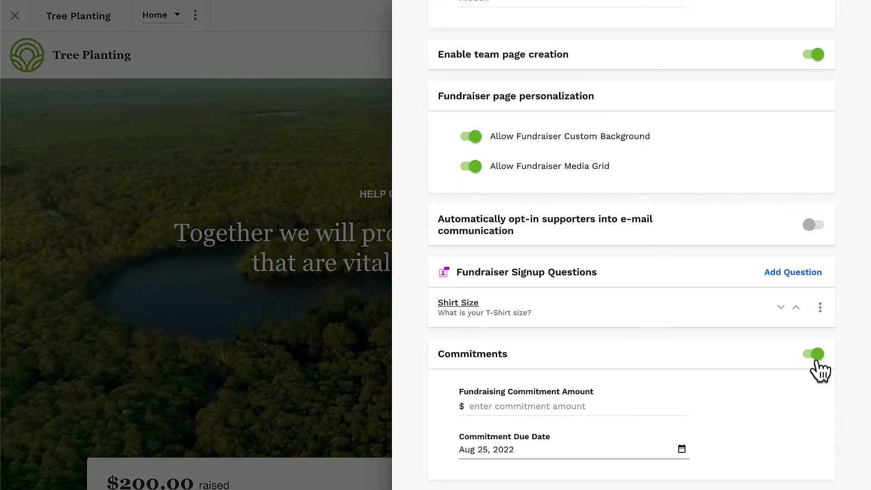
pyautogui.click(573, 407)
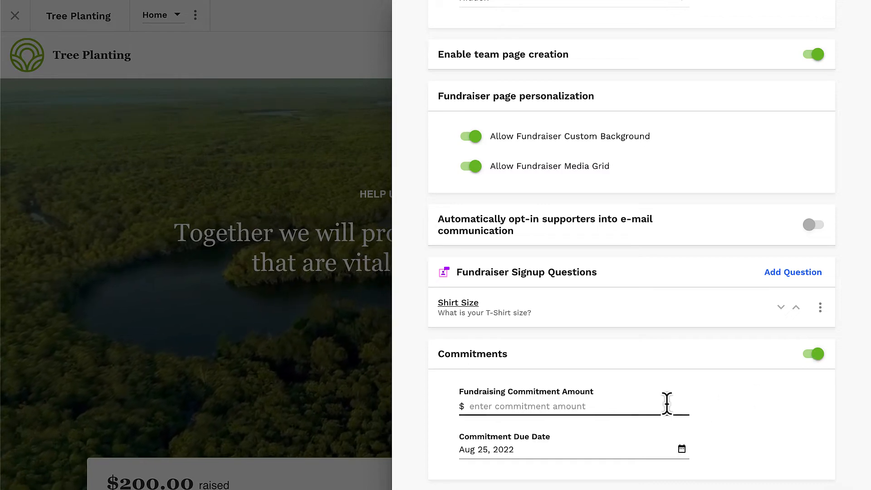
pyautogui.click(555, 449)
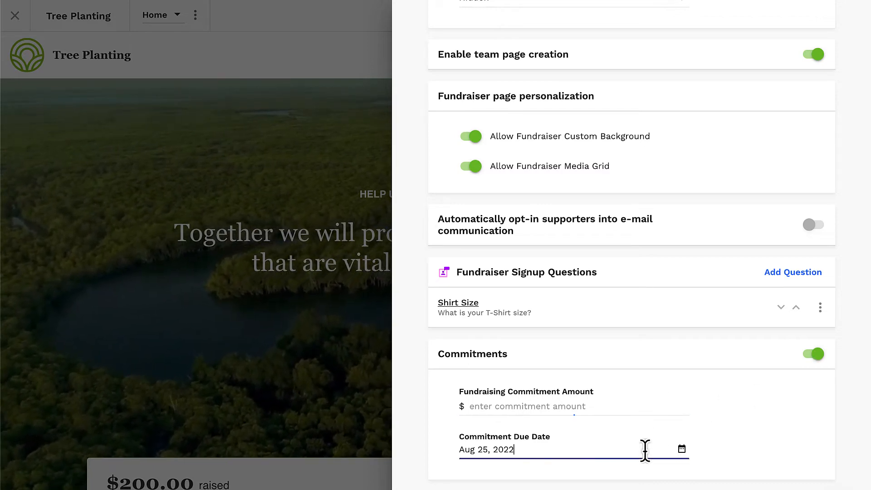
pyautogui.click(681, 448)
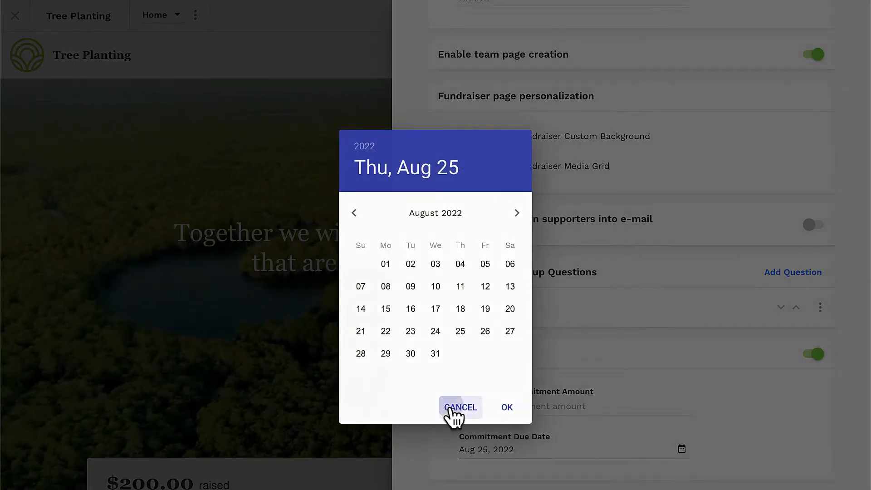
pyautogui.click(460, 406)
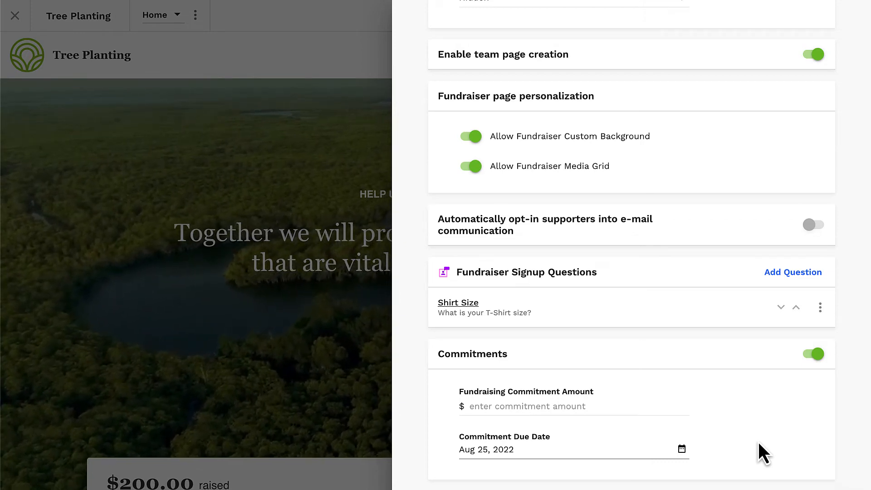
pyautogui.moveTo(783, 446)
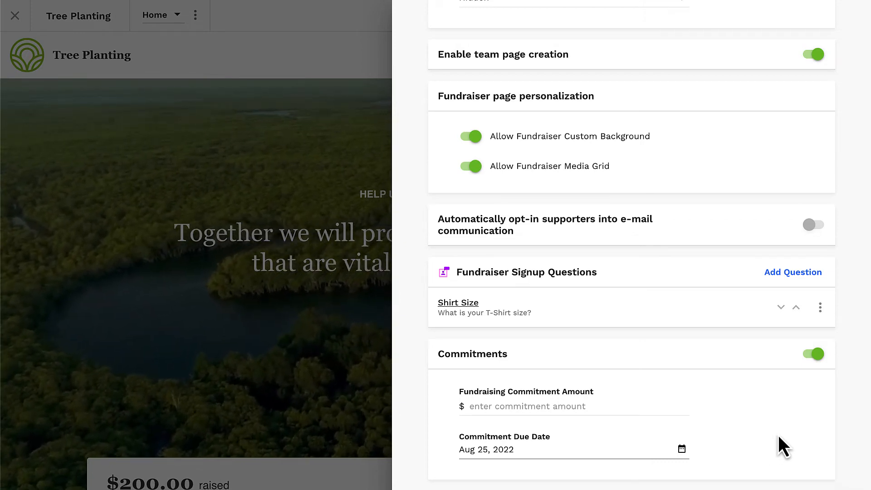
# Step: Save the peer-to-peer settings and return to the Tree Planting home page editor
pyautogui.scroll(3)
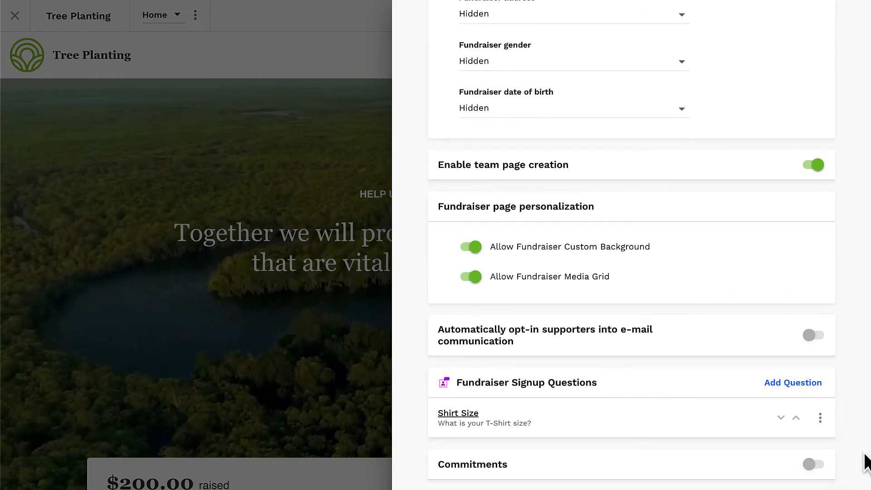
pyautogui.scroll(3)
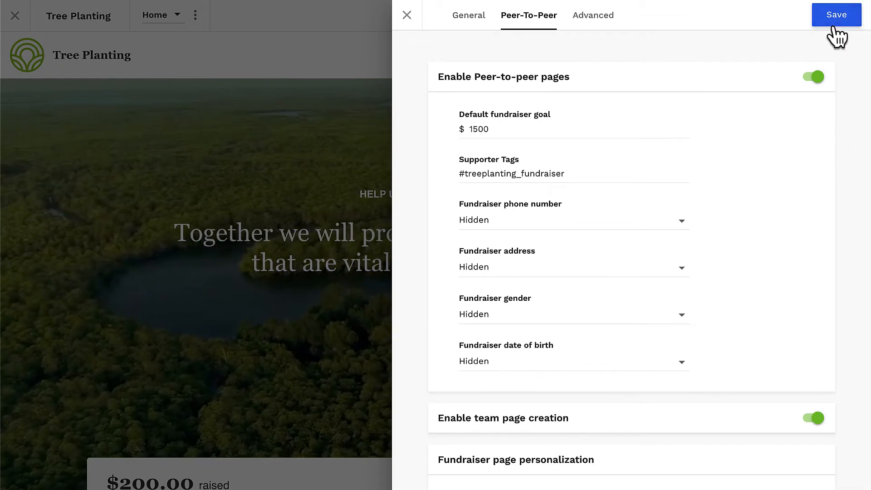
pyautogui.click(836, 15)
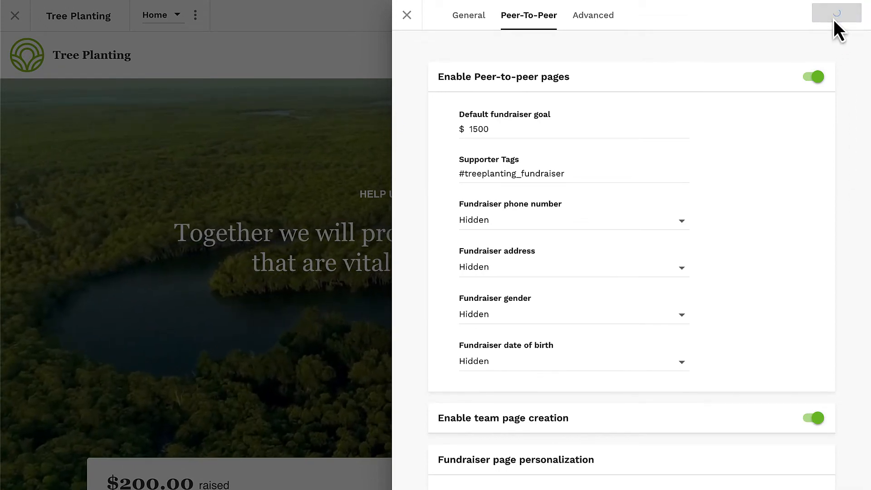
pyautogui.click(406, 15)
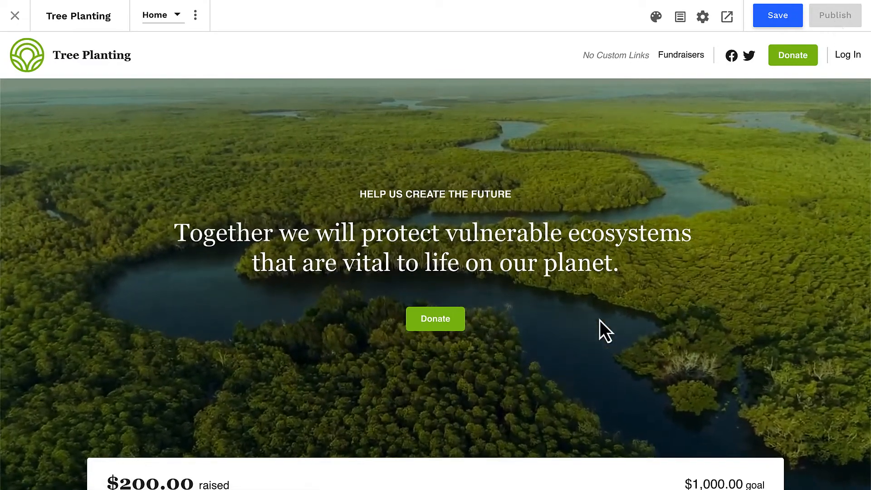
# Step: Check the hero Donate button's settings, then switch to the site's Login page
pyautogui.click(436, 319)
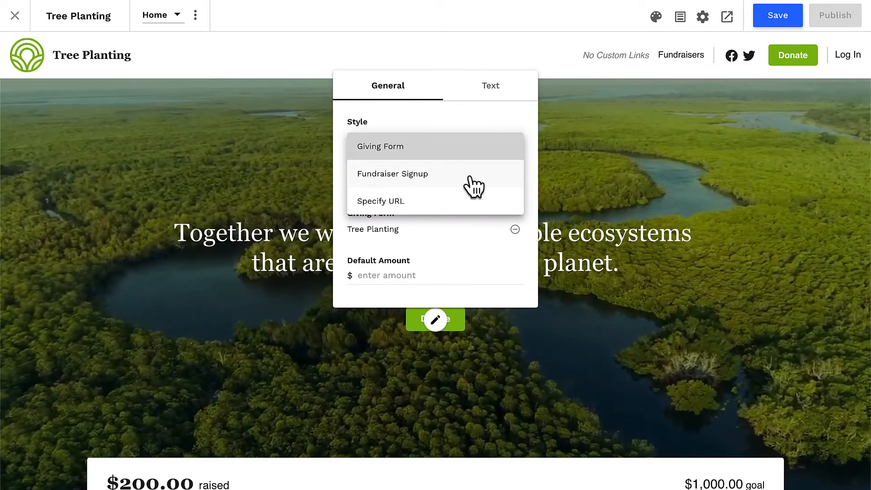
pyautogui.moveTo(441, 188)
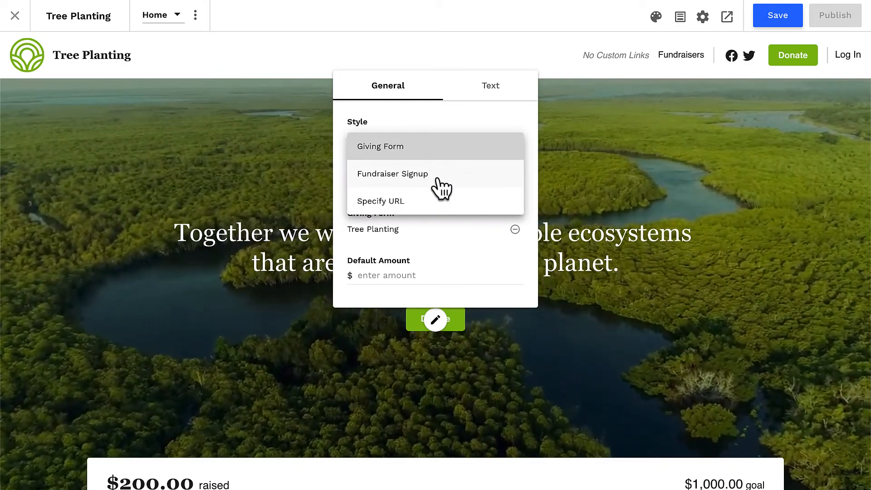
pyautogui.click(239, 173)
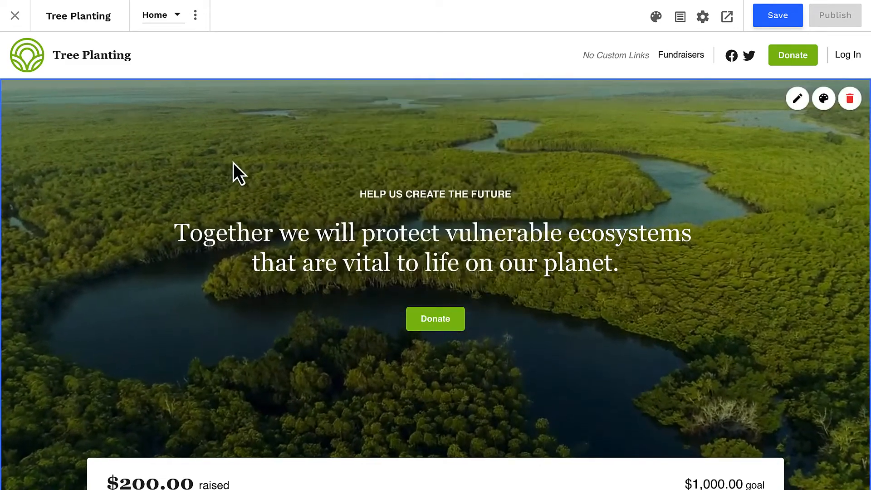
pyautogui.click(159, 16)
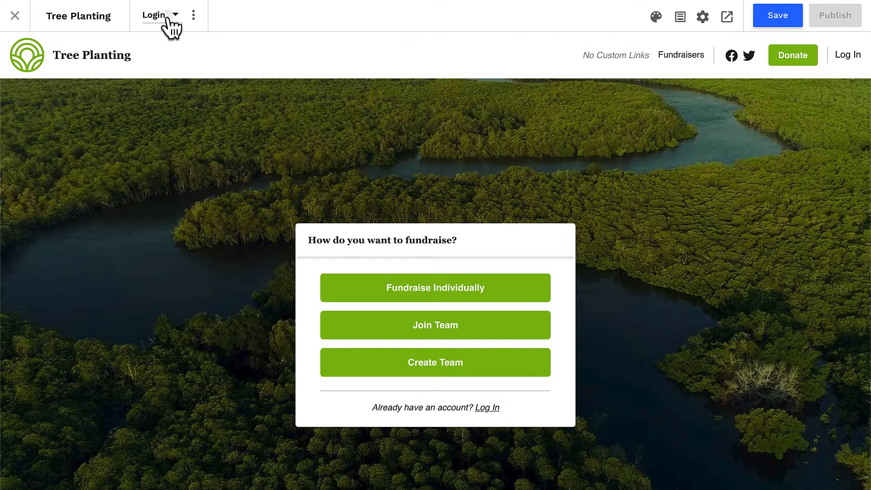
# Step: Switch to the Fundraiser page template and scroll through its profile, goal, story and donations
pyautogui.click(155, 15)
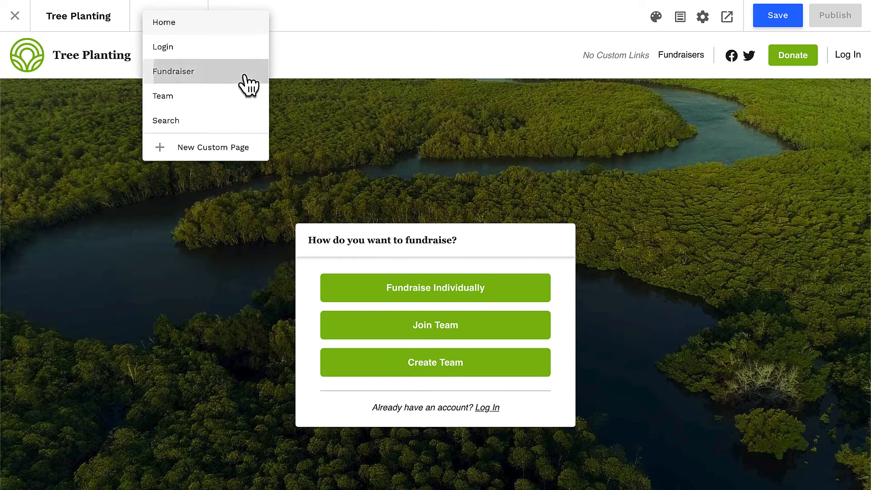
pyautogui.click(173, 71)
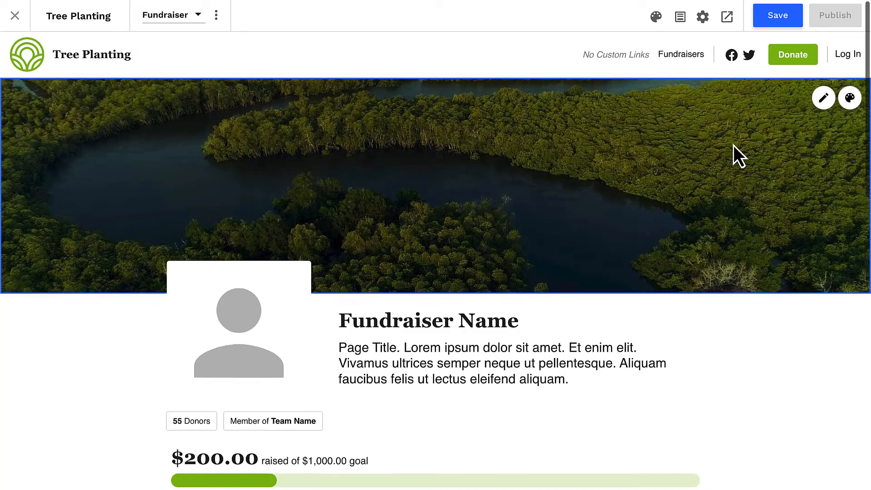
pyautogui.scroll(-3)
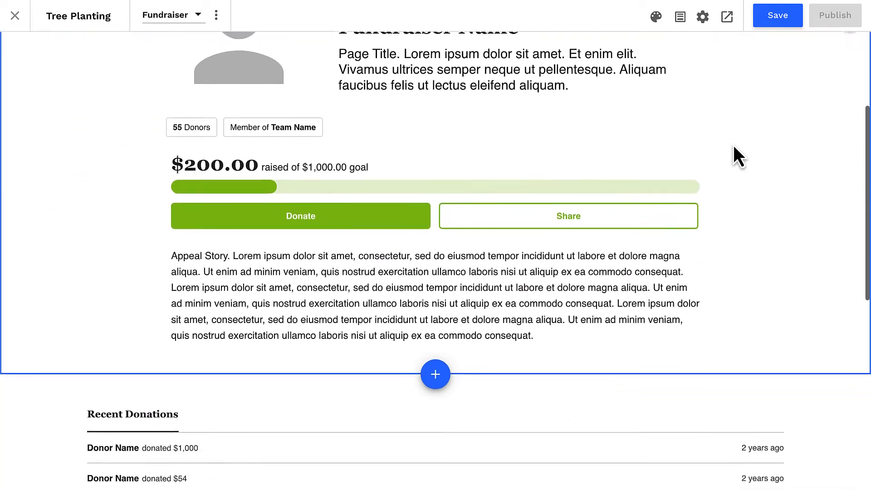
pyautogui.scroll(-3)
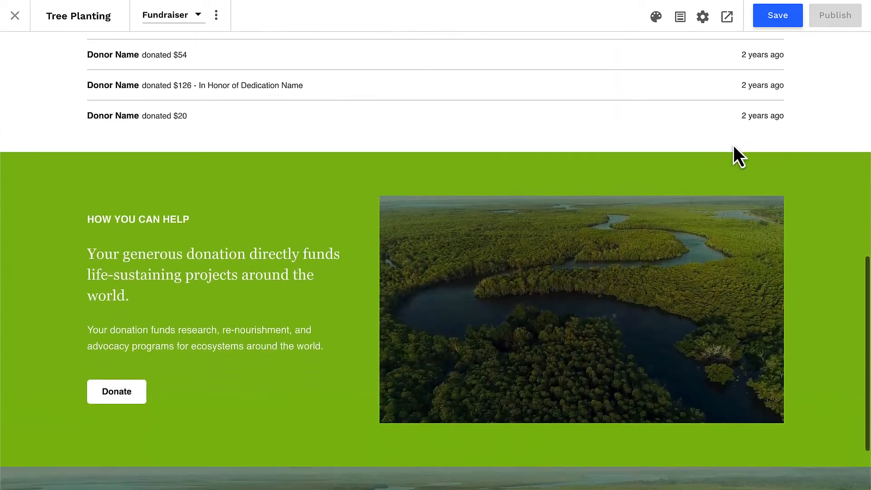
pyautogui.scroll(3)
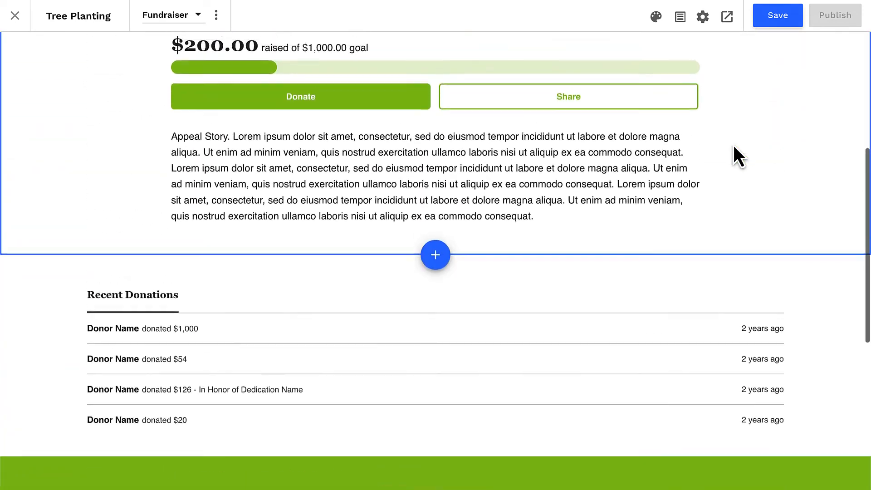
pyautogui.scroll(3)
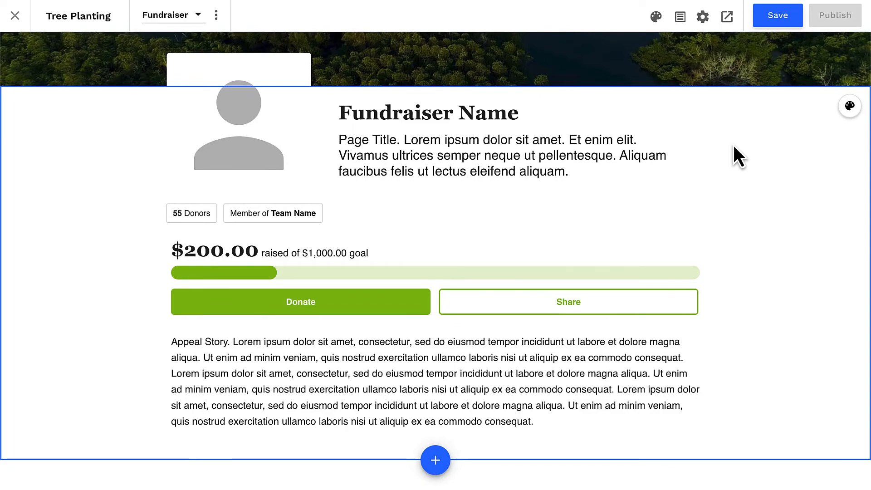
# Step: Switch to the Team page template and scroll through its profile, member cards and donations
pyautogui.click(199, 15)
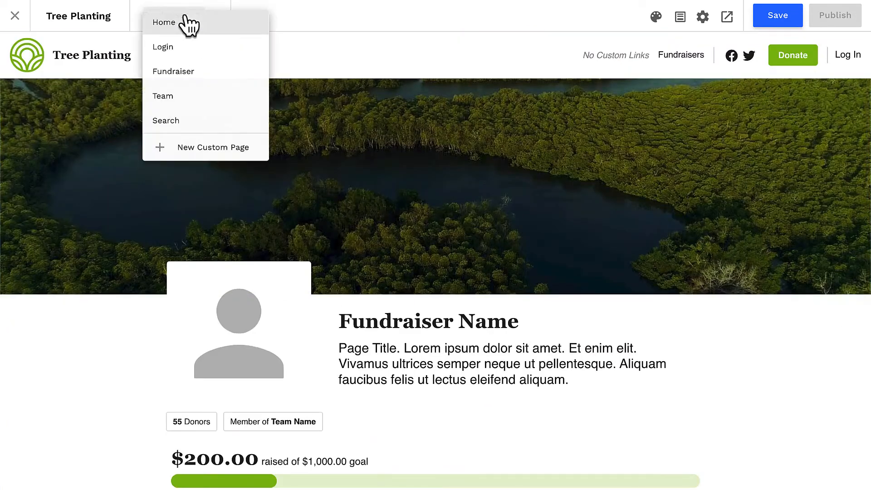
pyautogui.click(163, 95)
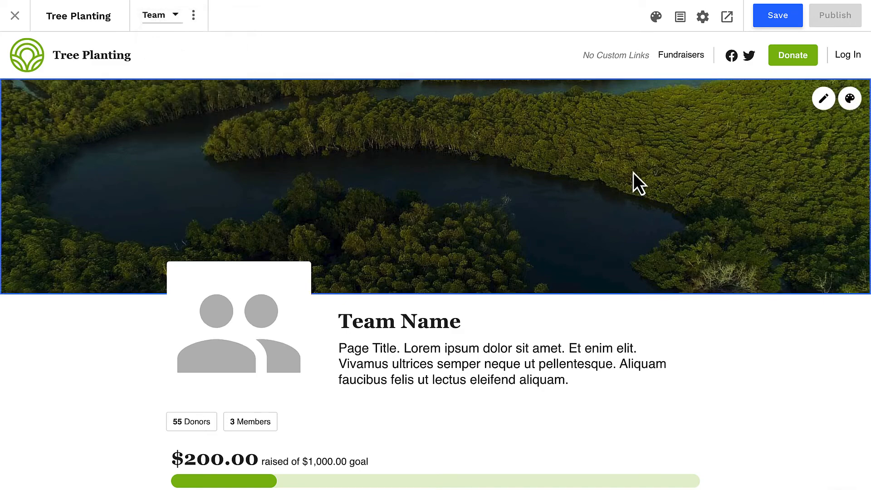
pyautogui.scroll(-3)
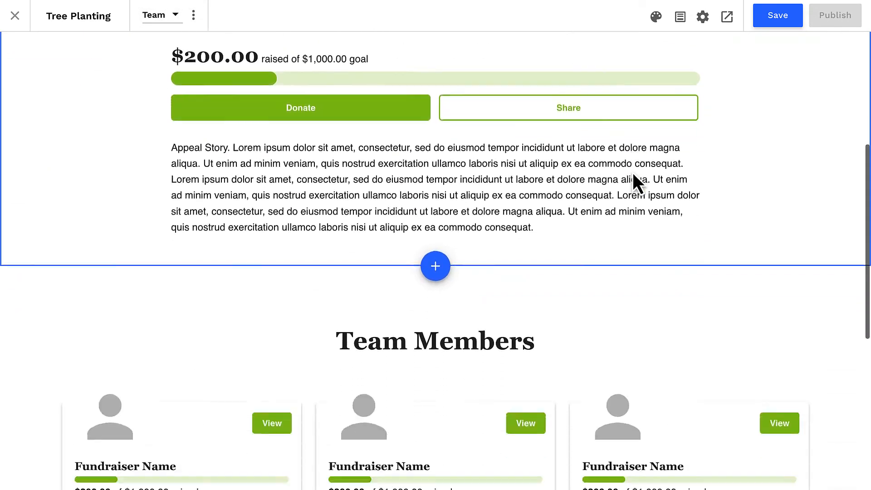
pyautogui.scroll(-3)
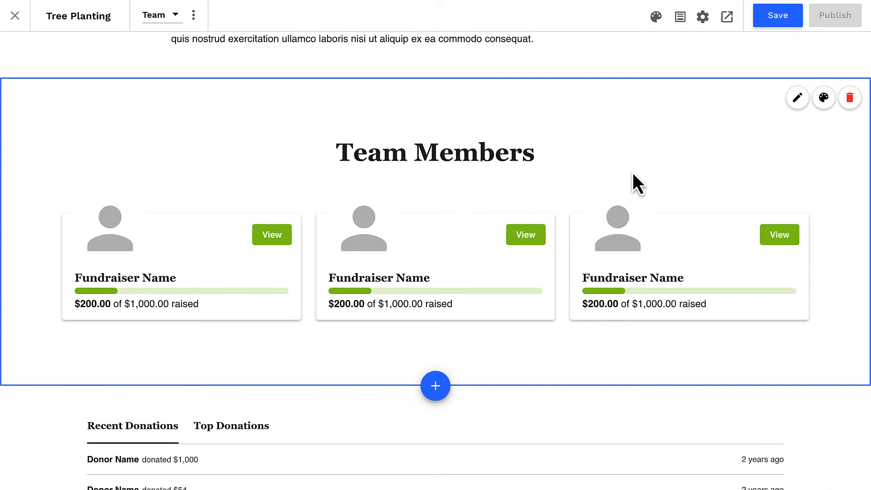
pyautogui.scroll(3)
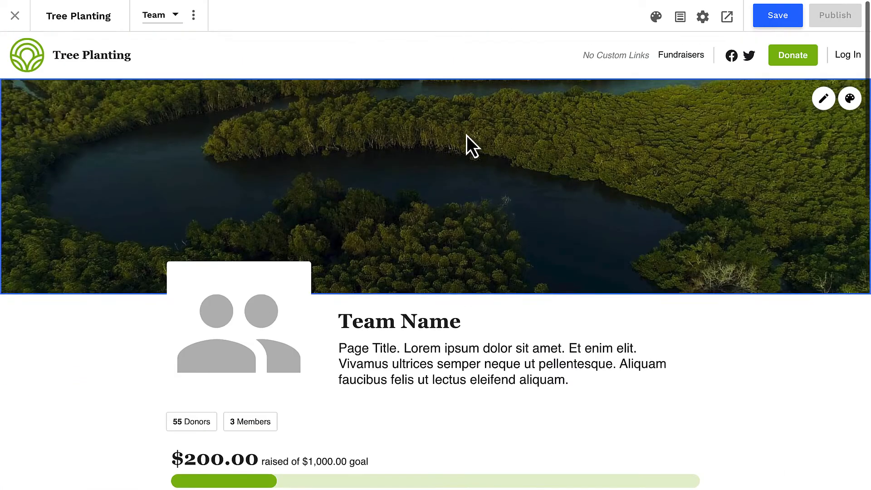
# Step: View the Search page of fundraiser and team cards, then go back to the Home page
pyautogui.click(161, 15)
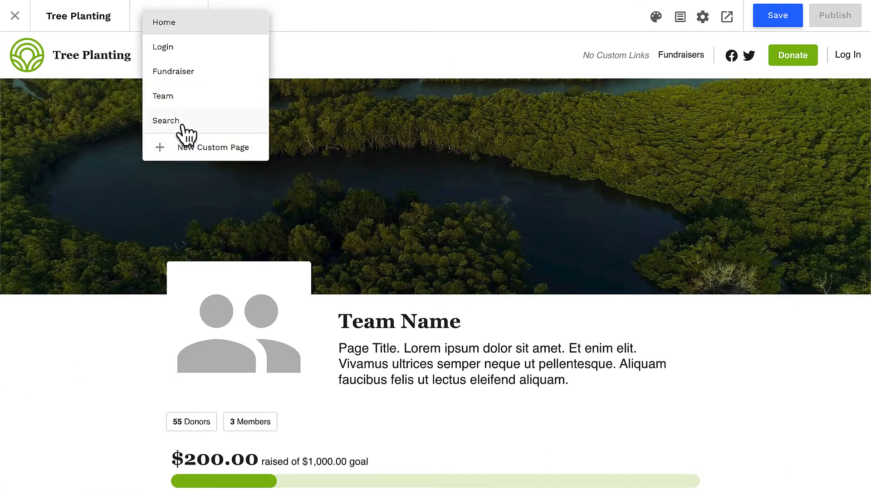
pyautogui.click(165, 121)
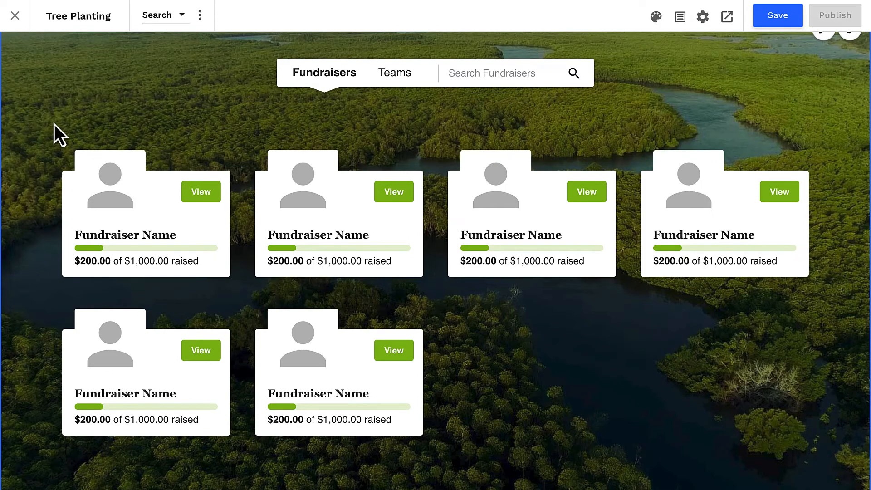
pyautogui.click(165, 16)
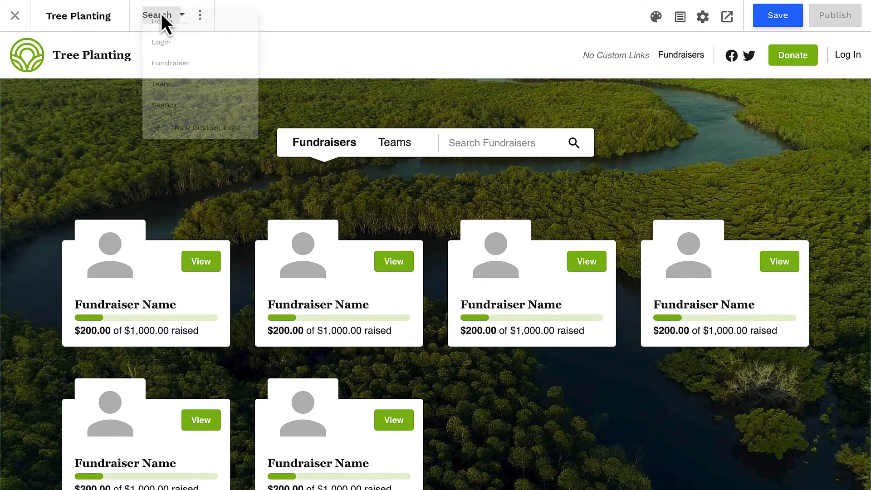
pyautogui.click(160, 26)
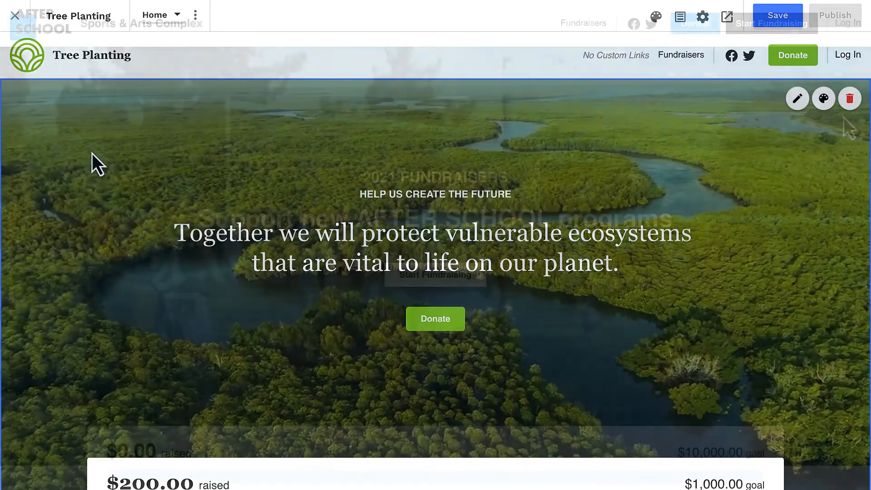
pyautogui.scroll(-3)
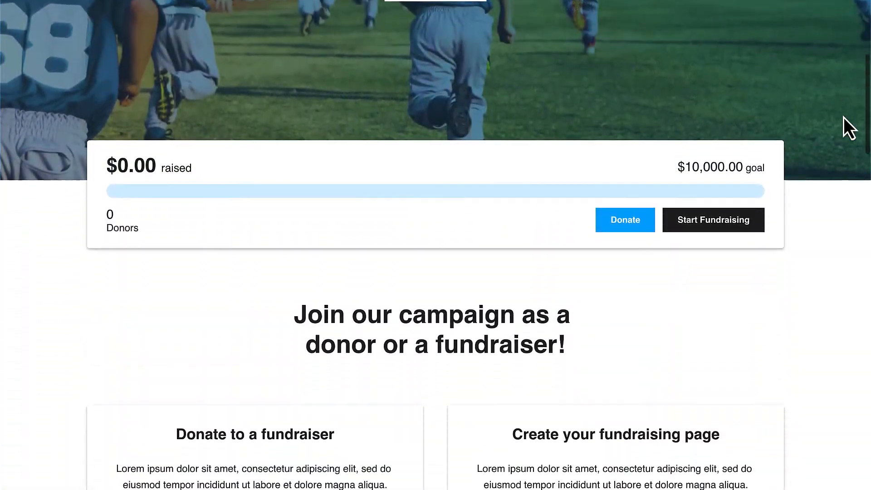
pyautogui.scroll(-3)
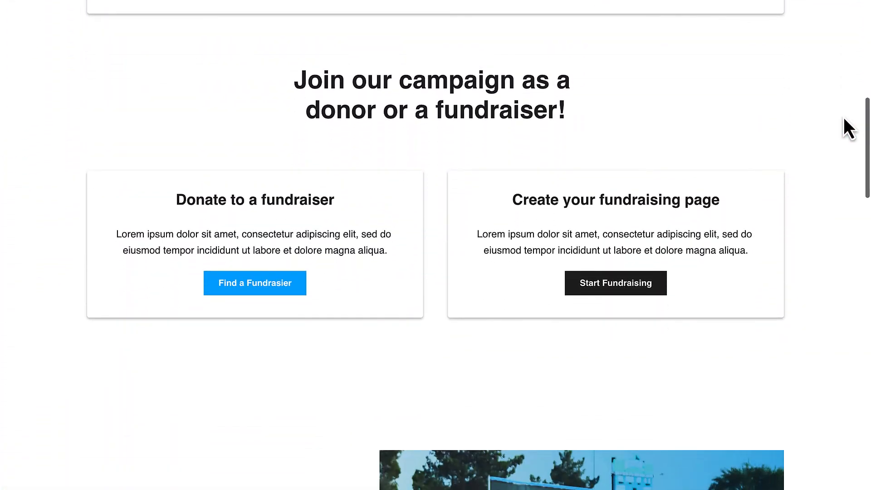
pyautogui.scroll(-3)
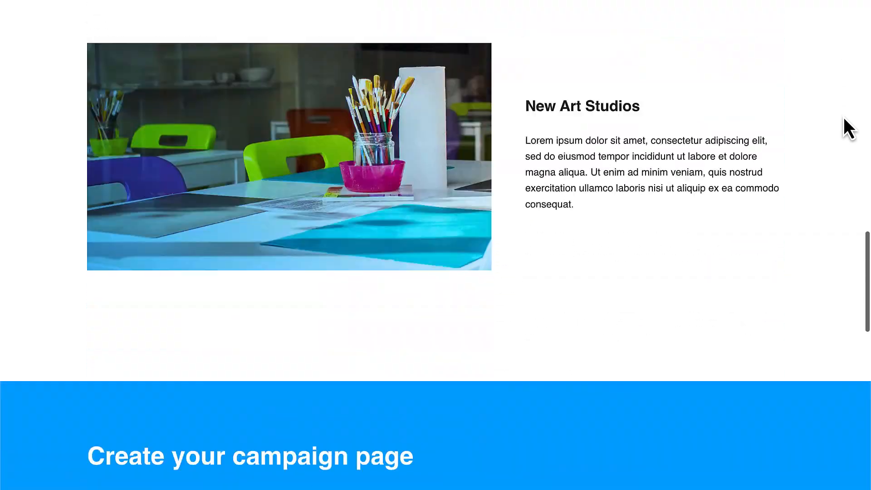
pyautogui.scroll(-3)
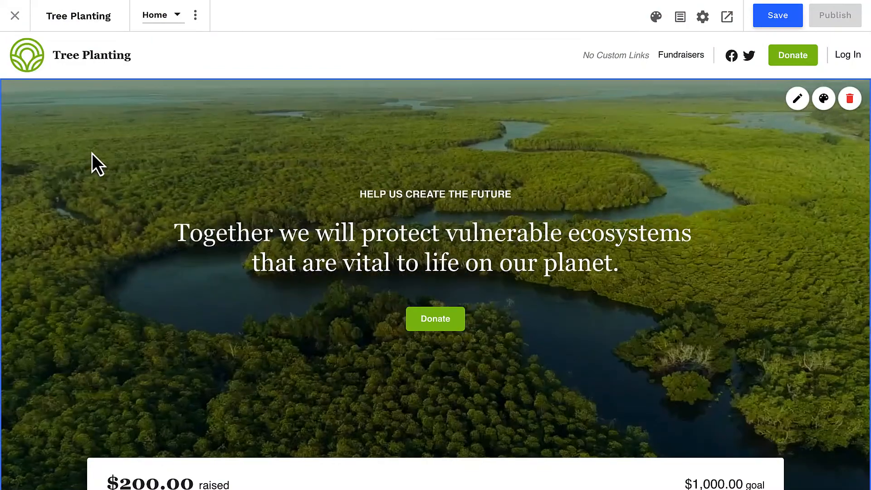
# Step: Apply a page template to the Home page from its options menu, confirming the contents replacement
pyautogui.click(195, 16)
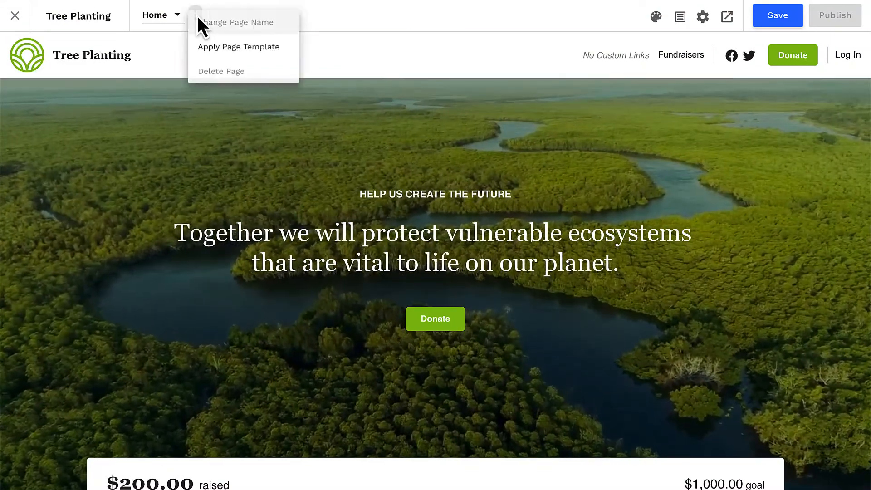
pyautogui.click(238, 46)
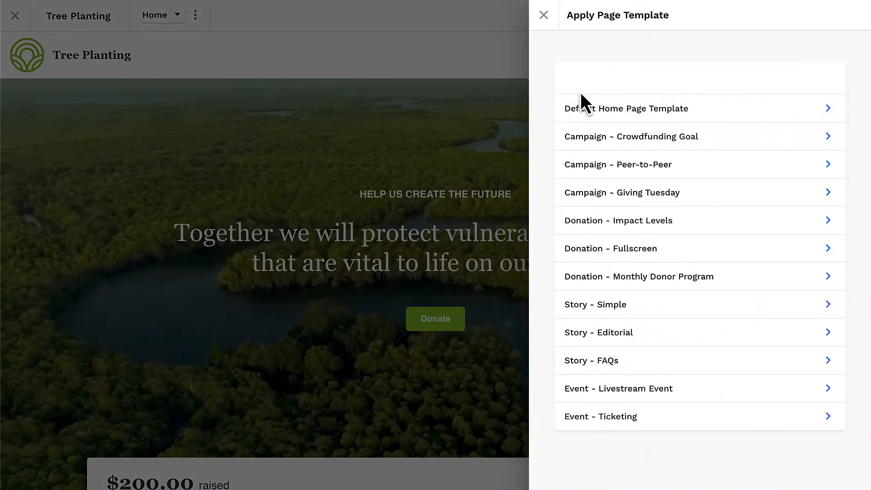
pyautogui.click(626, 108)
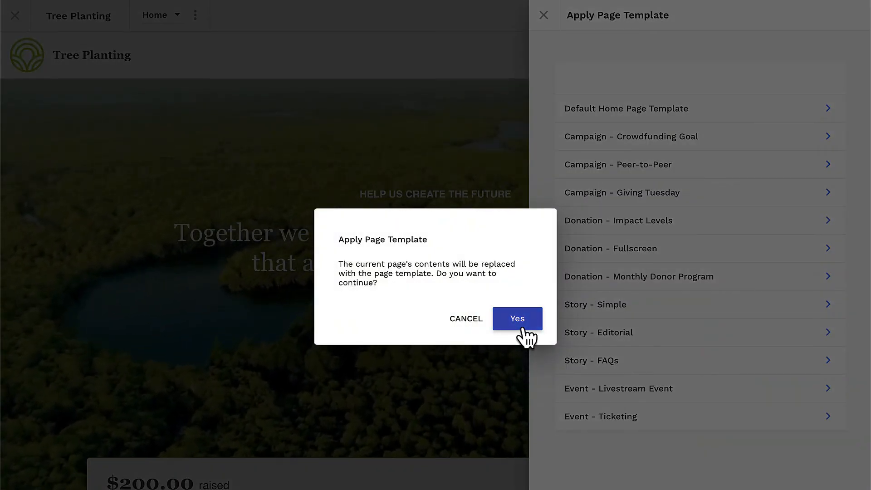
pyautogui.click(517, 318)
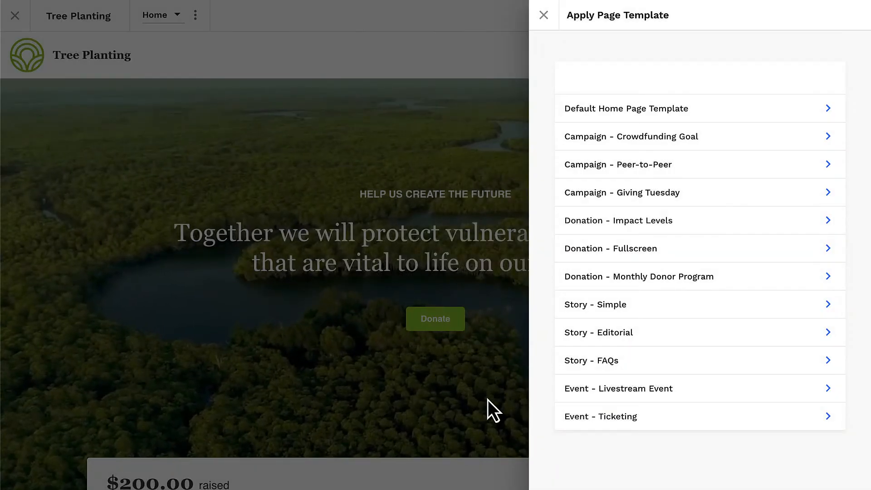
pyautogui.click(543, 16)
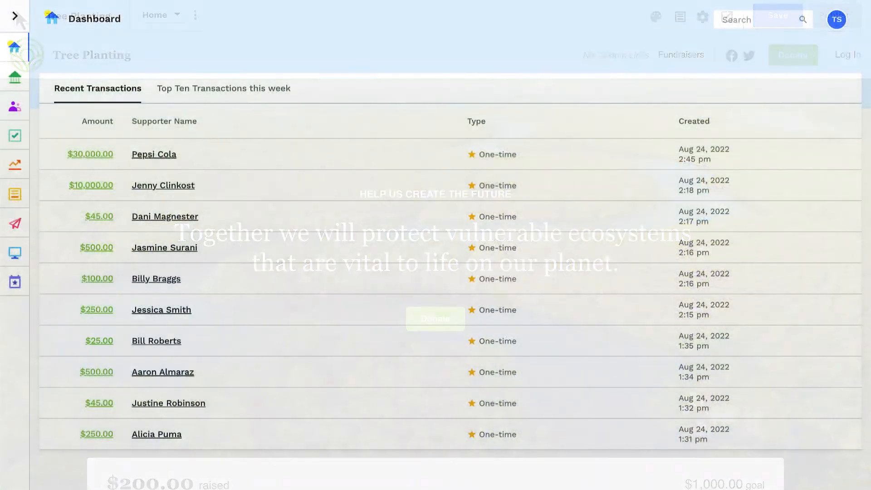
# Step: Navigate via the sidebar to the Email Campaigns list with the peer-to-peer notification campaigns
pyautogui.click(14, 15)
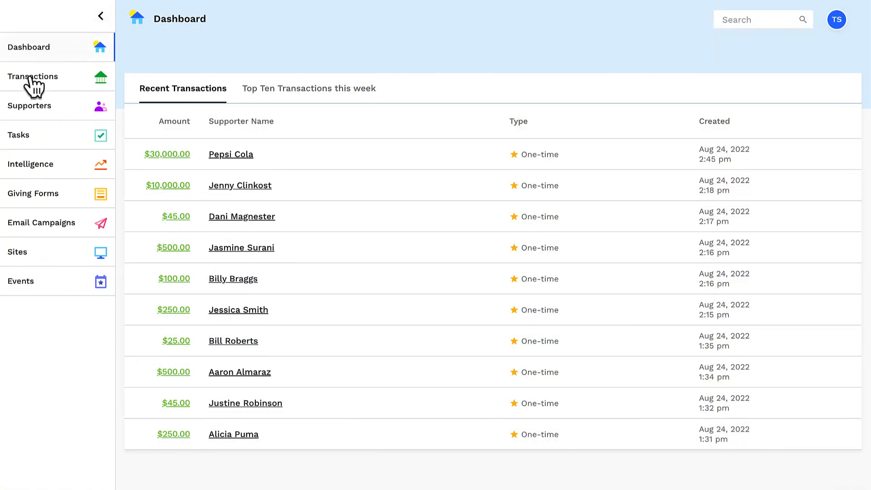
pyautogui.click(41, 223)
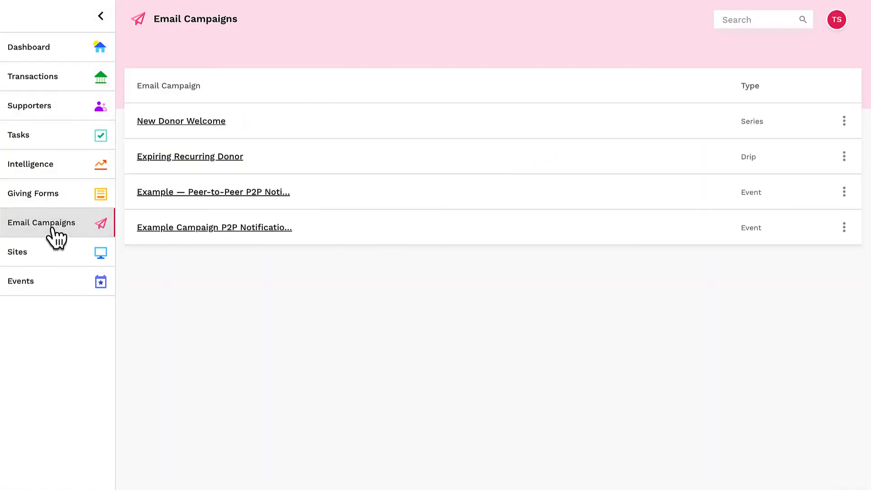
pyautogui.click(101, 15)
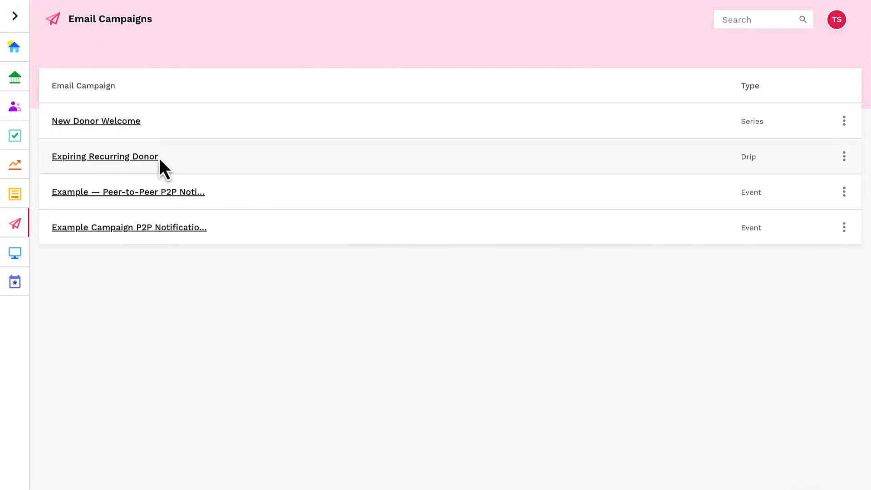
pyautogui.moveTo(164, 233)
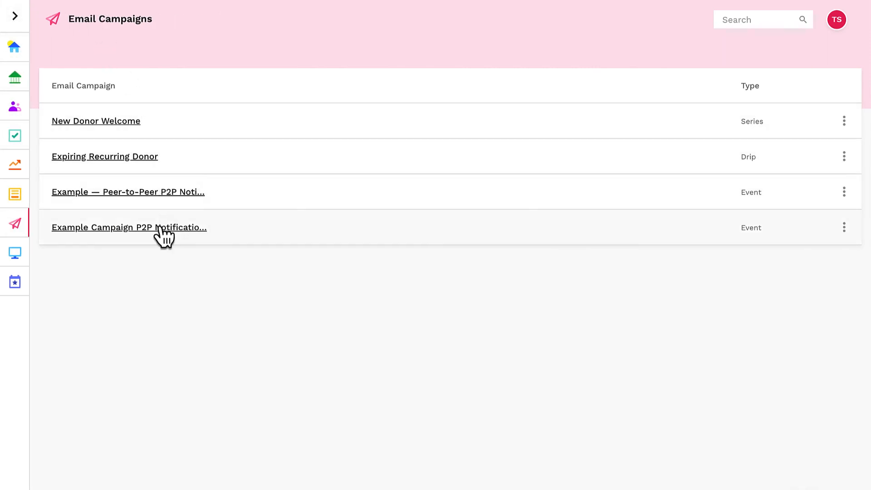